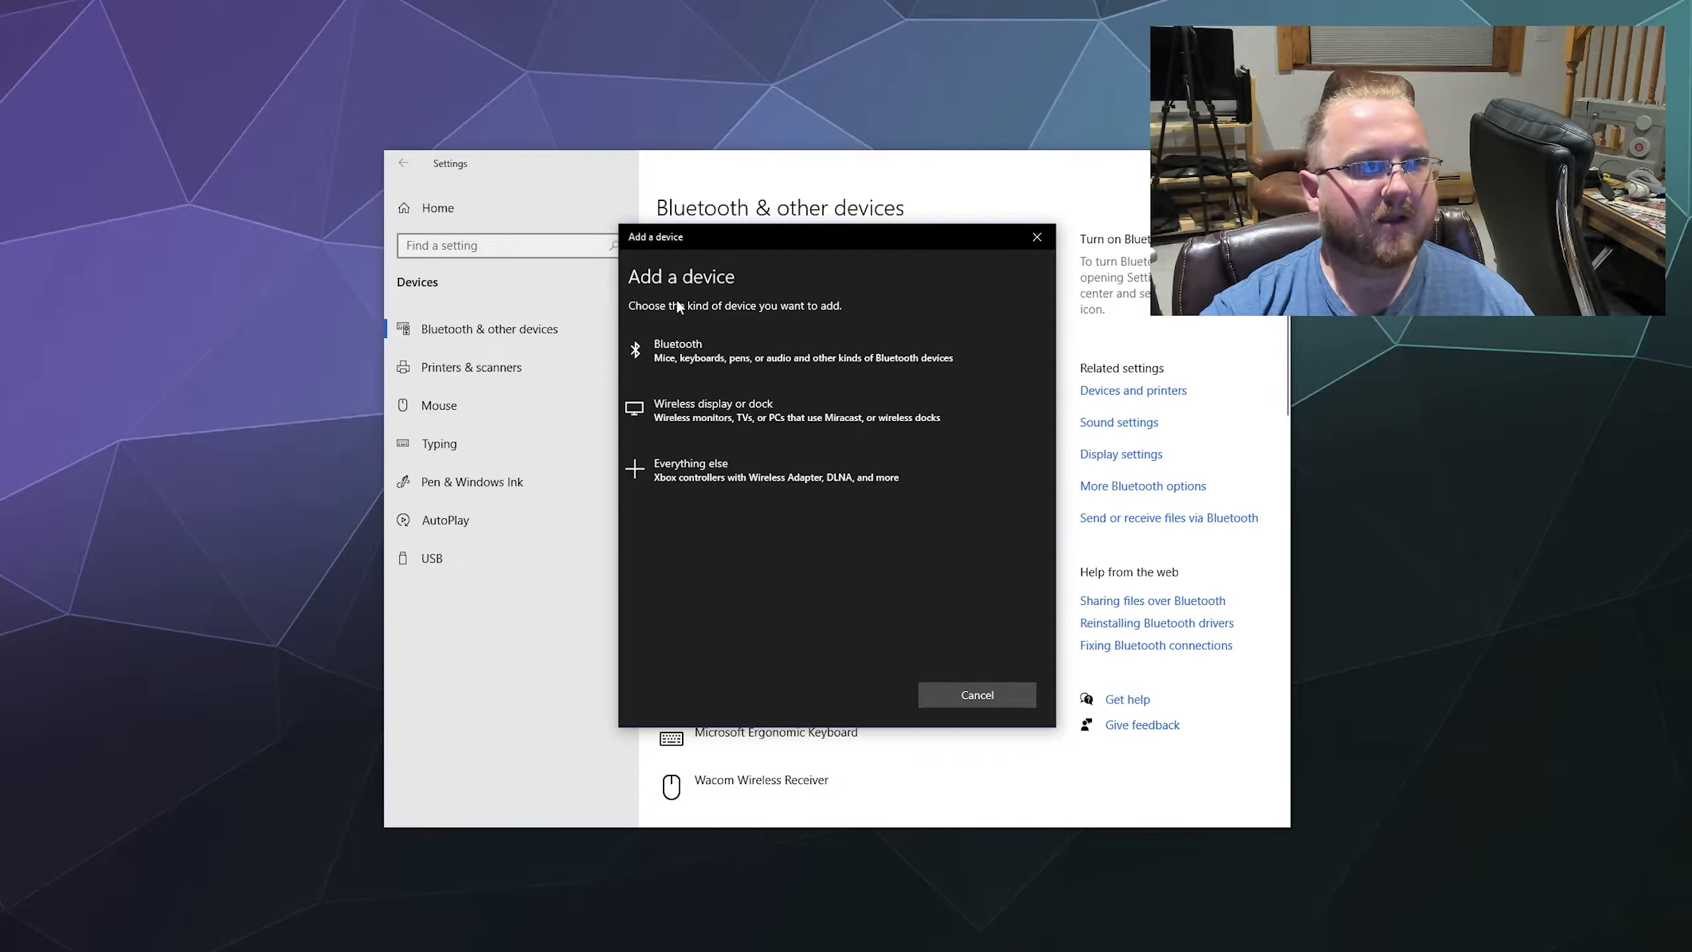
mouse_move(772, 641)
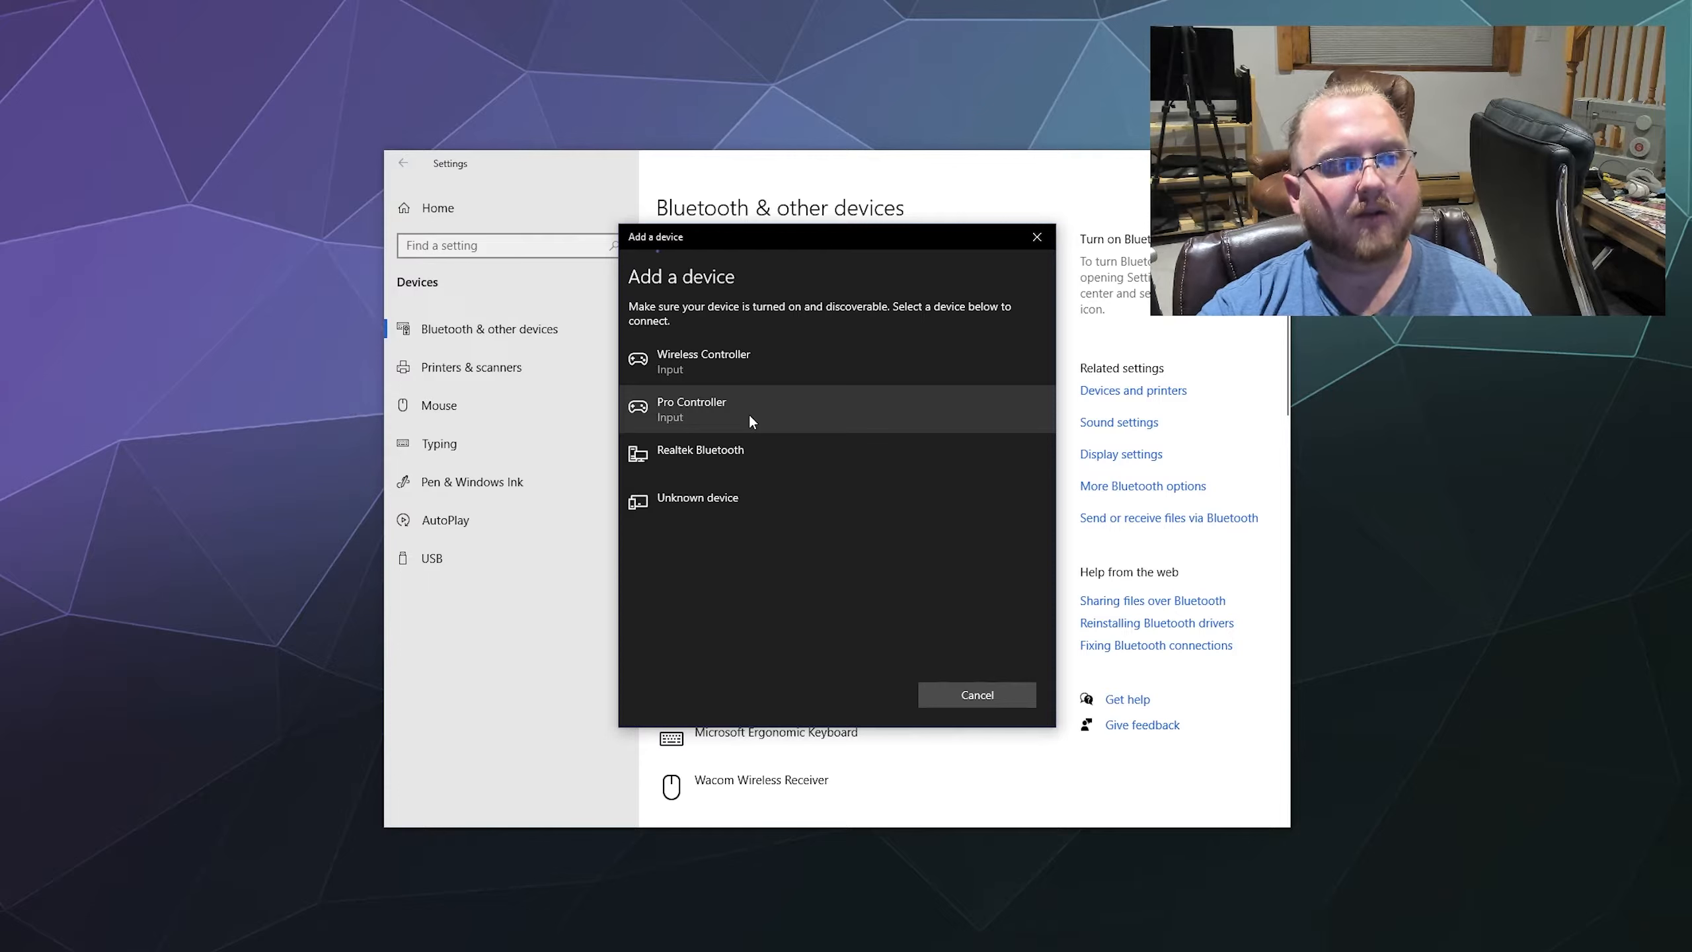
- Pair the Pro Controller over Bluetooth and finish adding it once ready
click(716, 410)
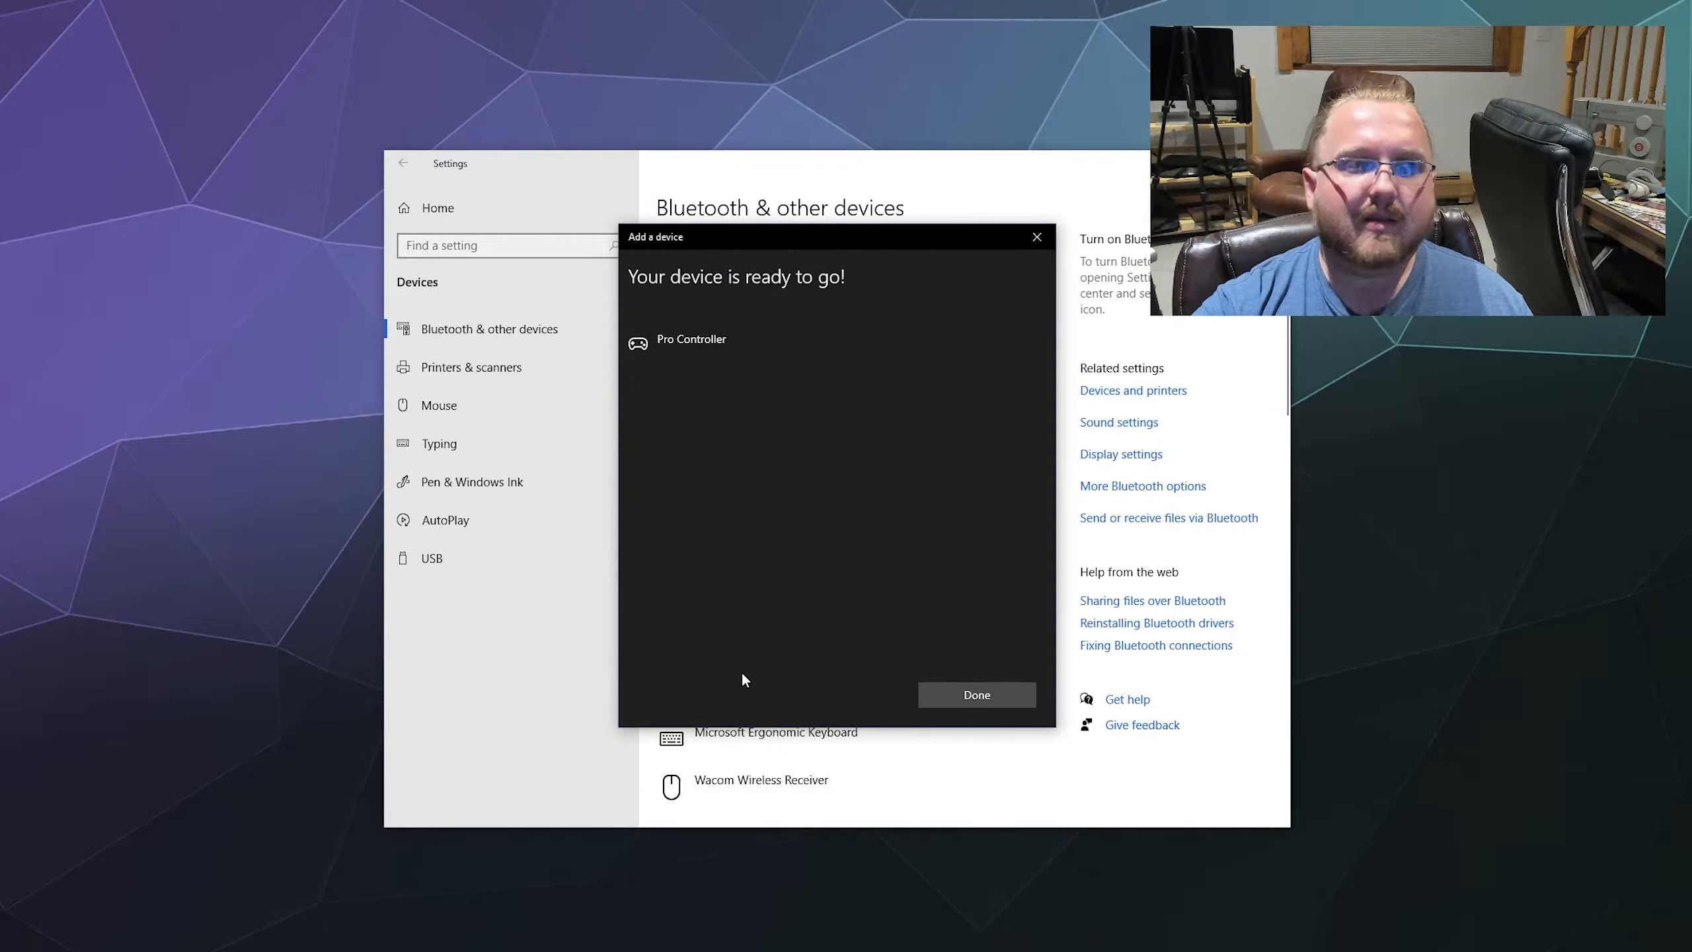
click(977, 695)
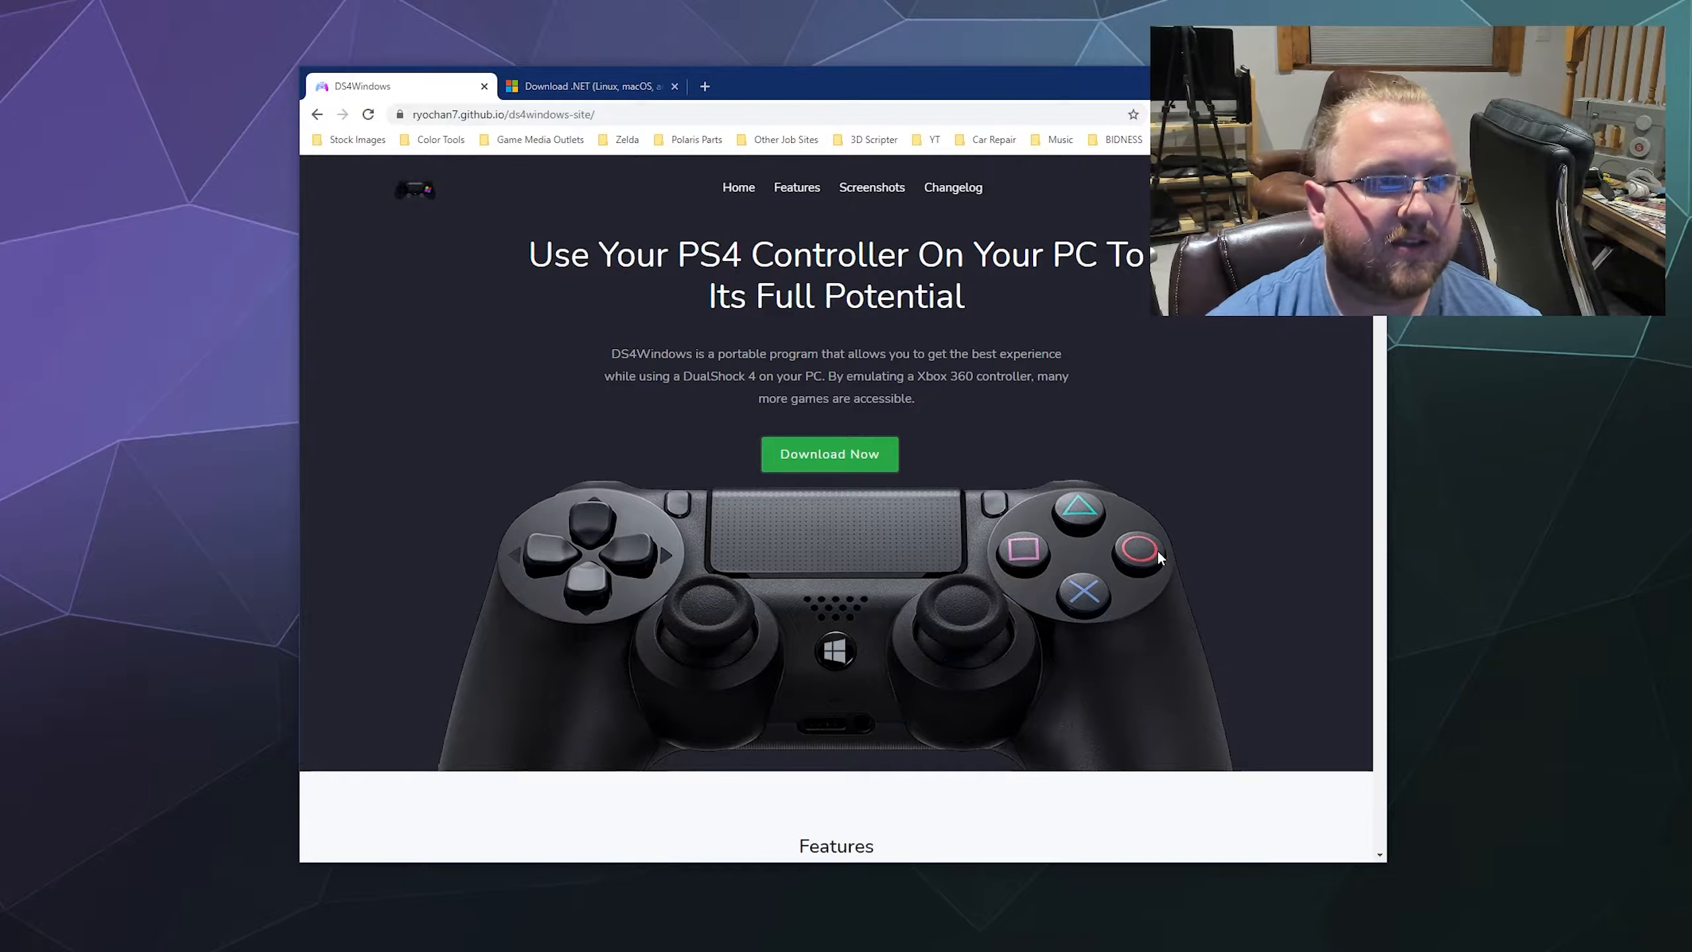
mouse_move(1247, 780)
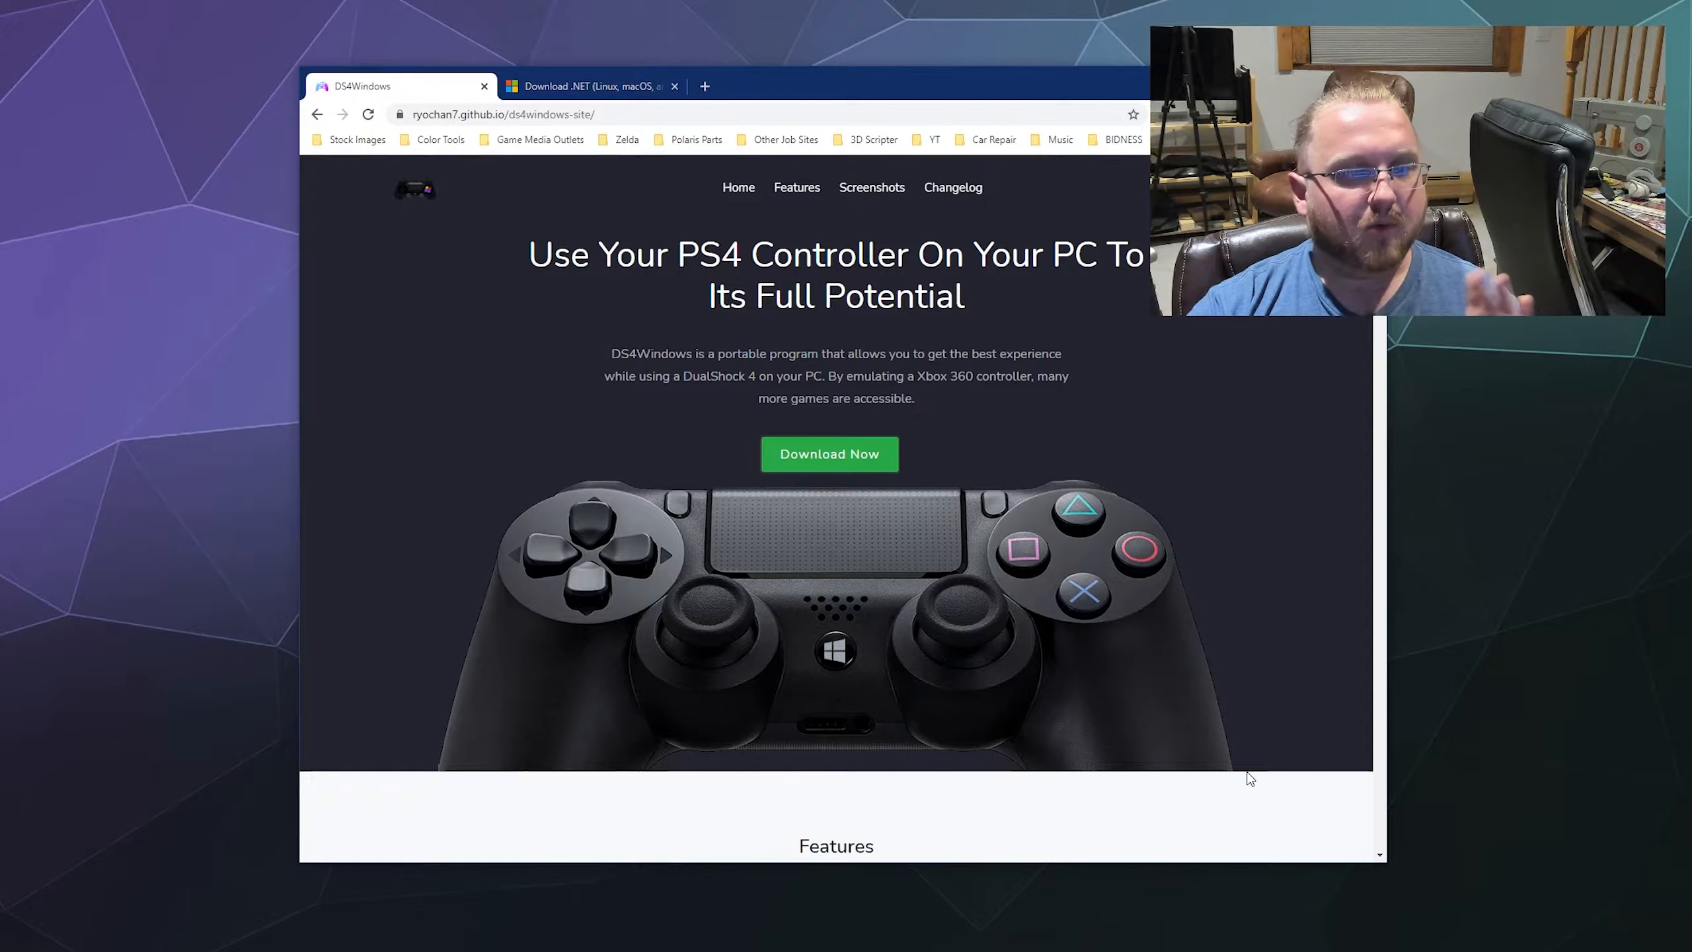
- Go to the DS4Windows GitHub releases page via Download Now
click(831, 455)
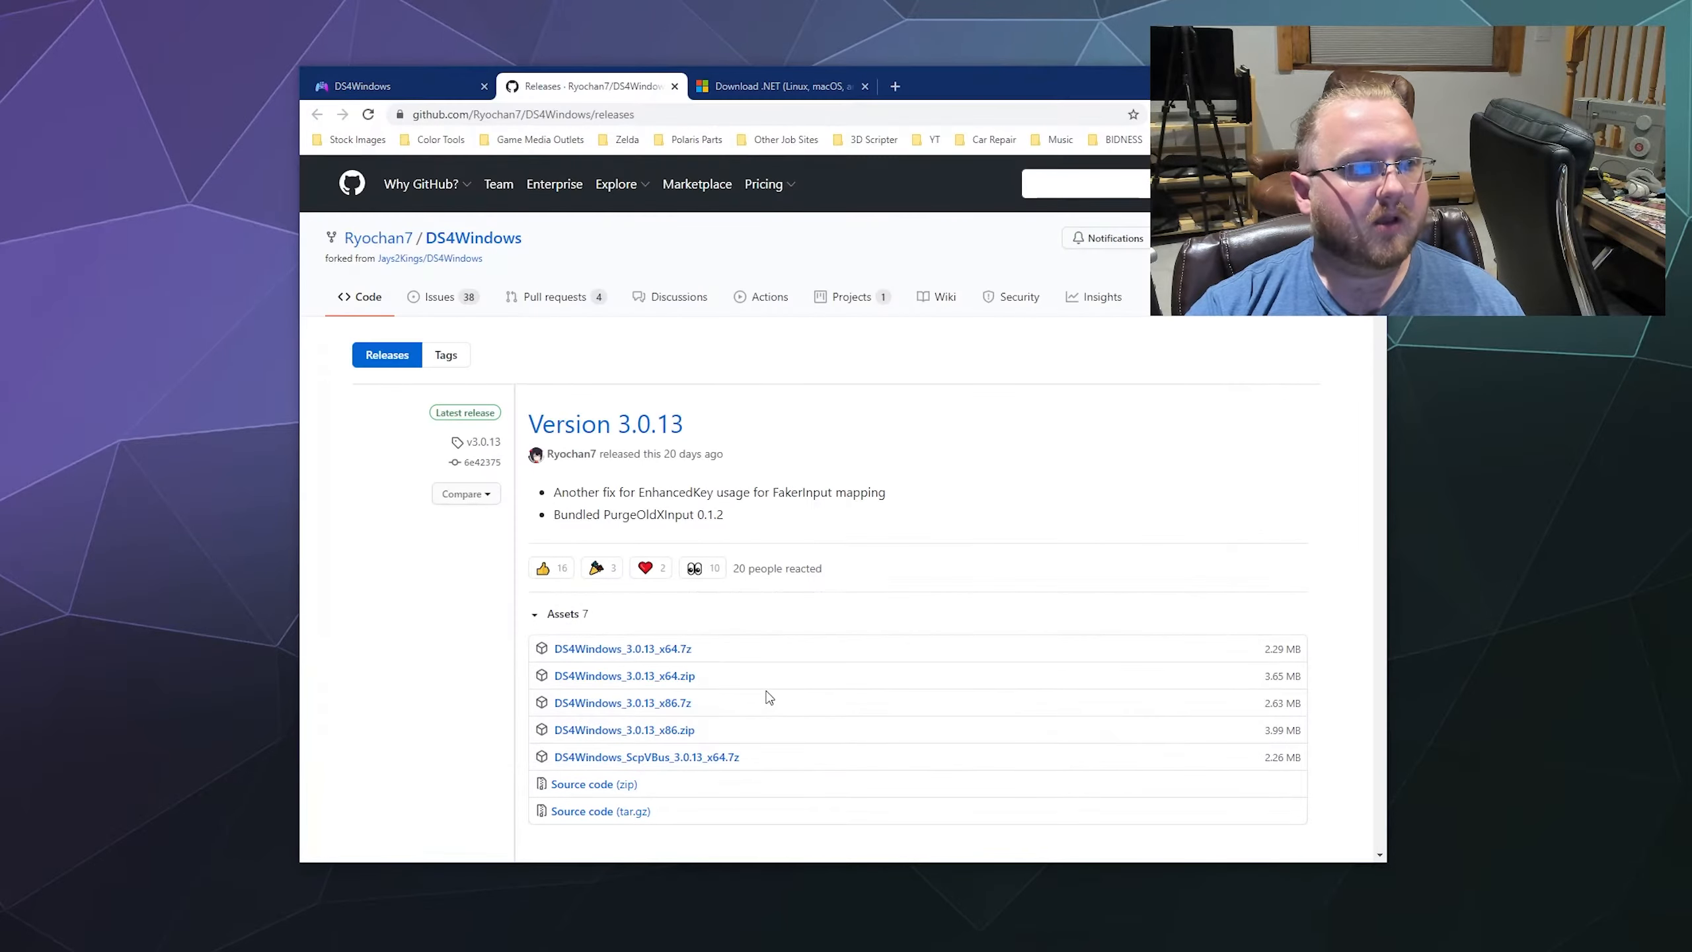
- Download DS4Windows_3.0.13_x64.zip, then move to the Microsoft .NET download page
click(624, 675)
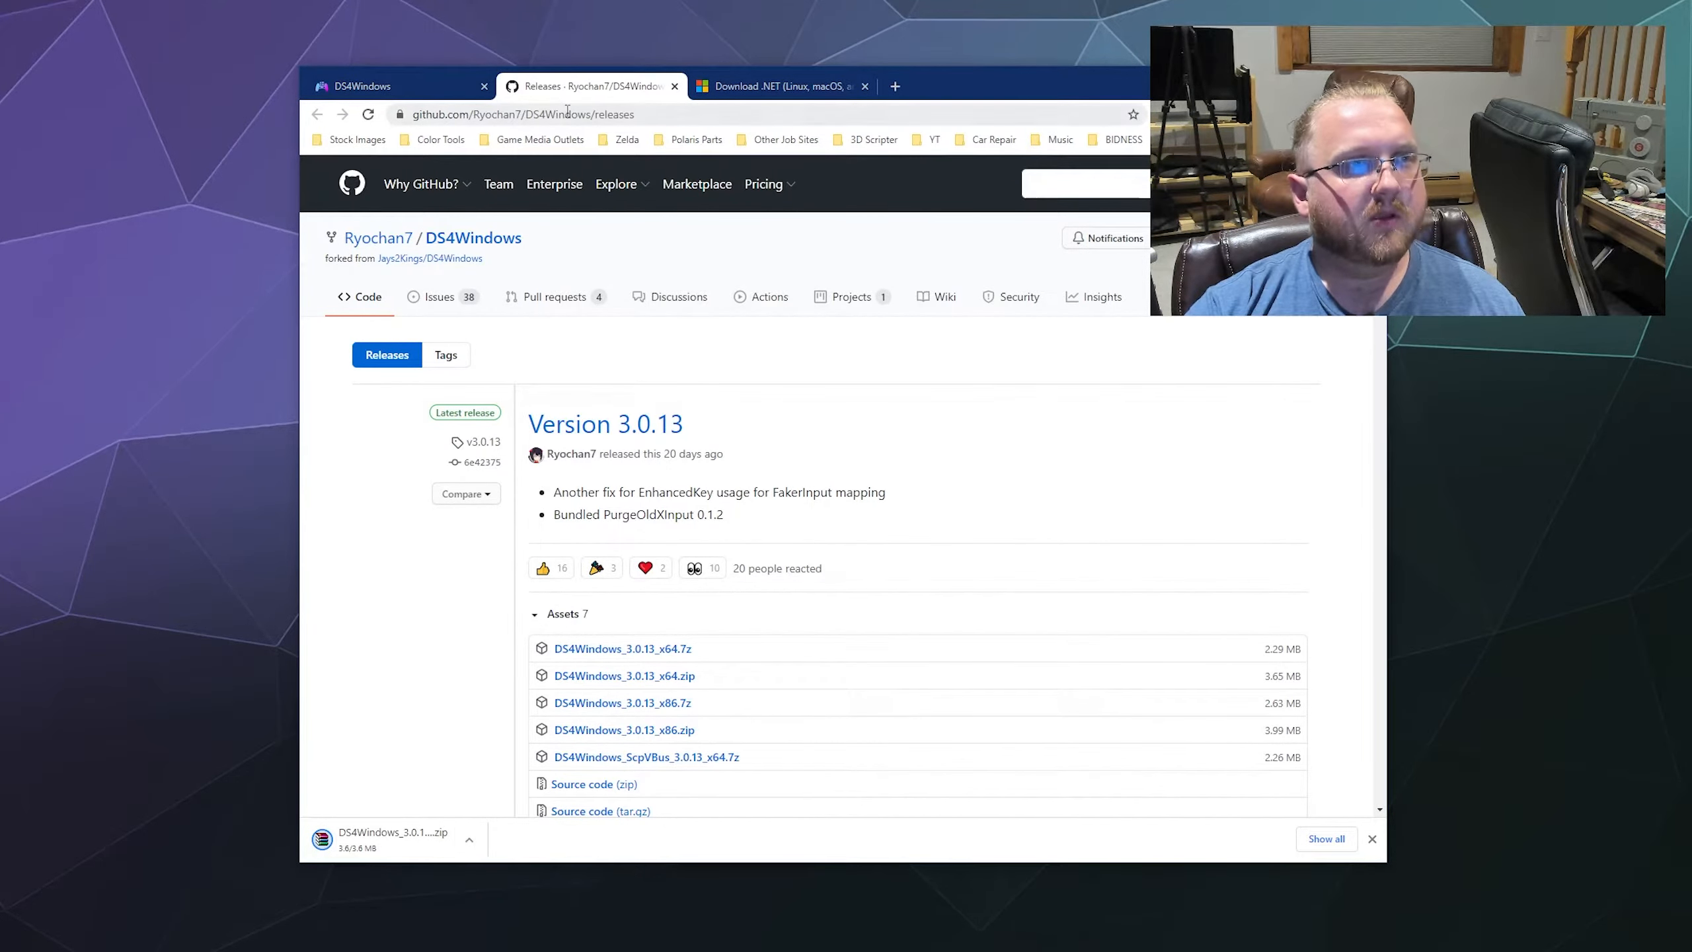
click(782, 88)
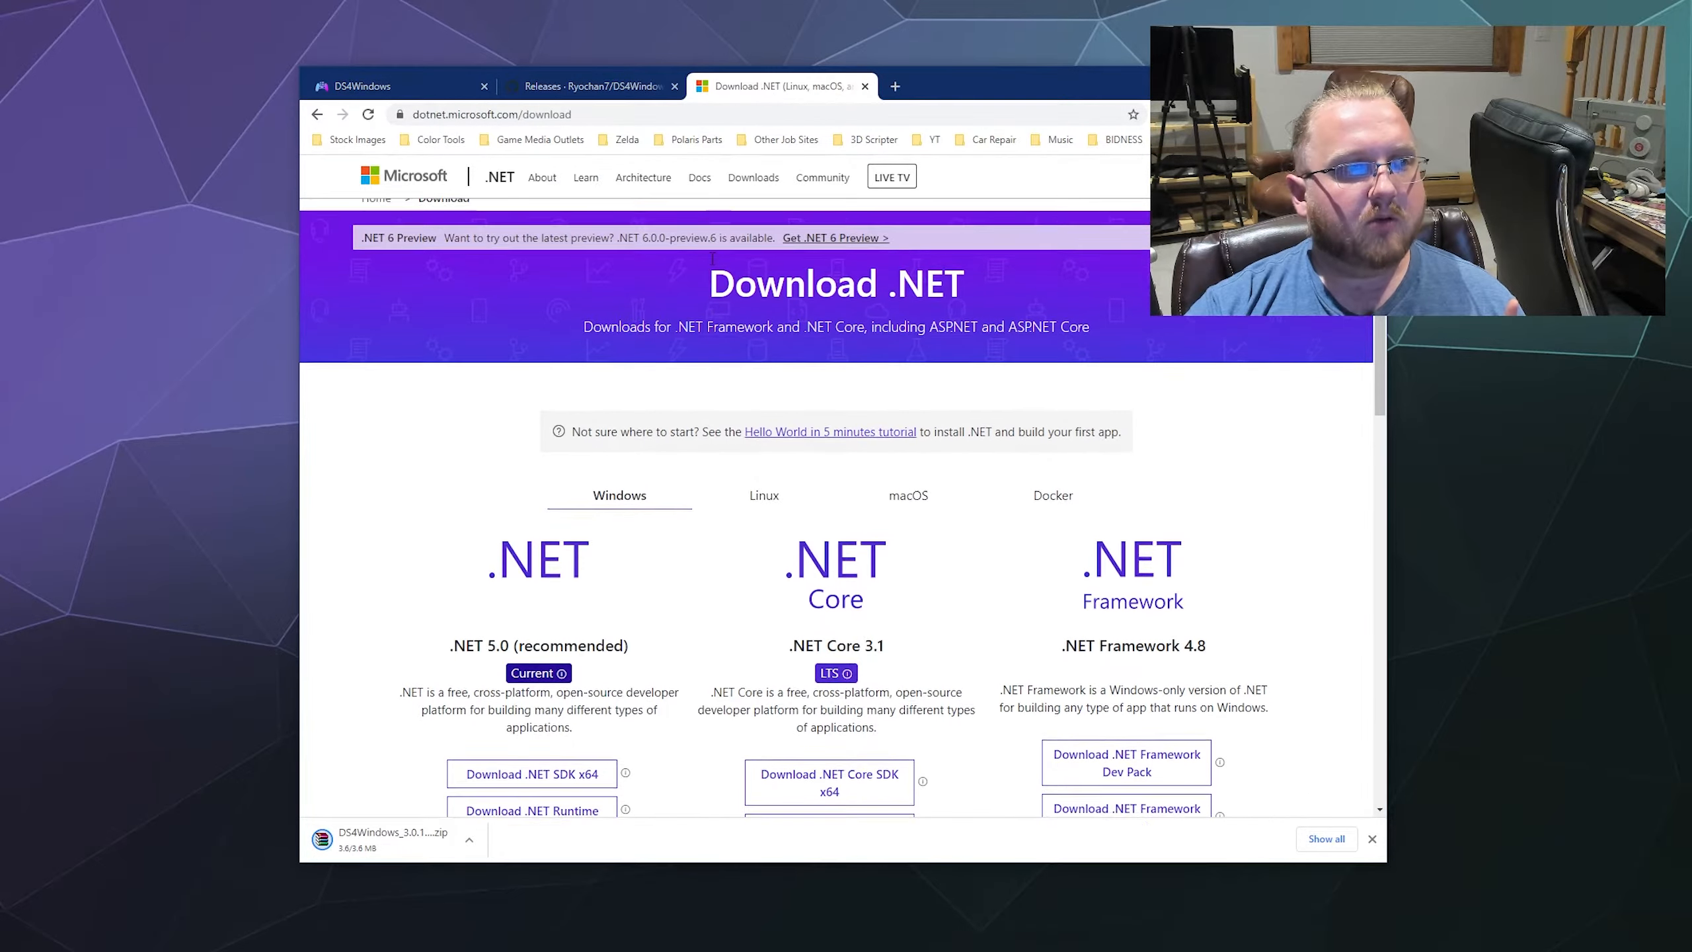
- Reach the .NET 5.0 Runtime download options for Windows
scroll(down, 3)
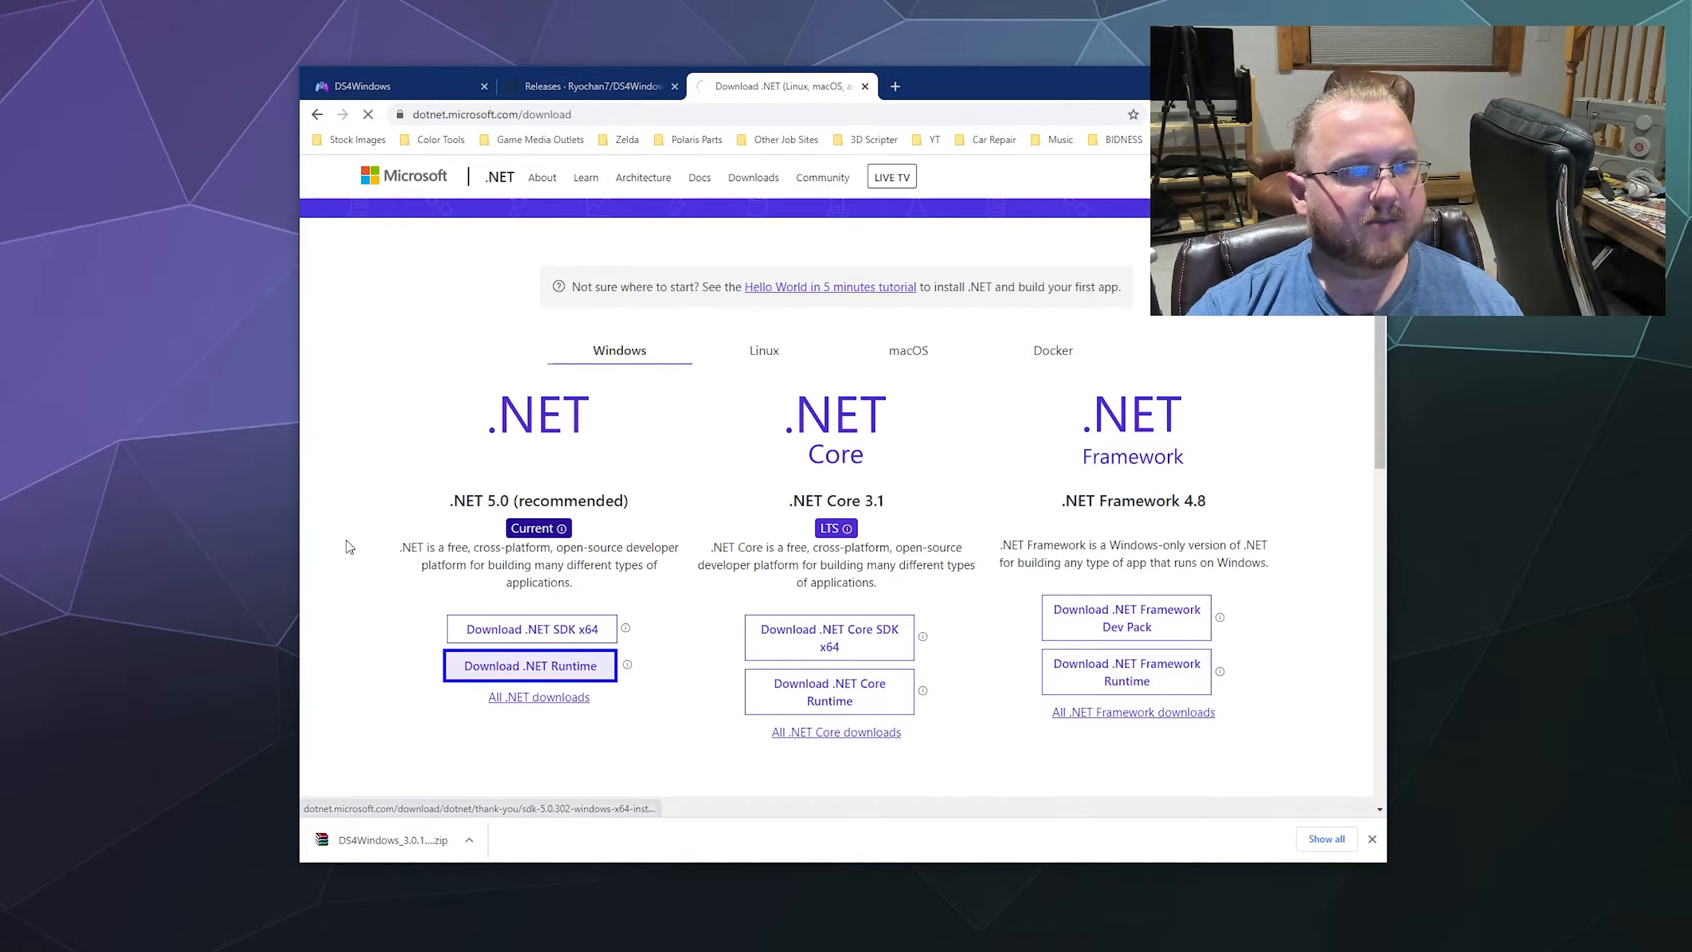
click(530, 666)
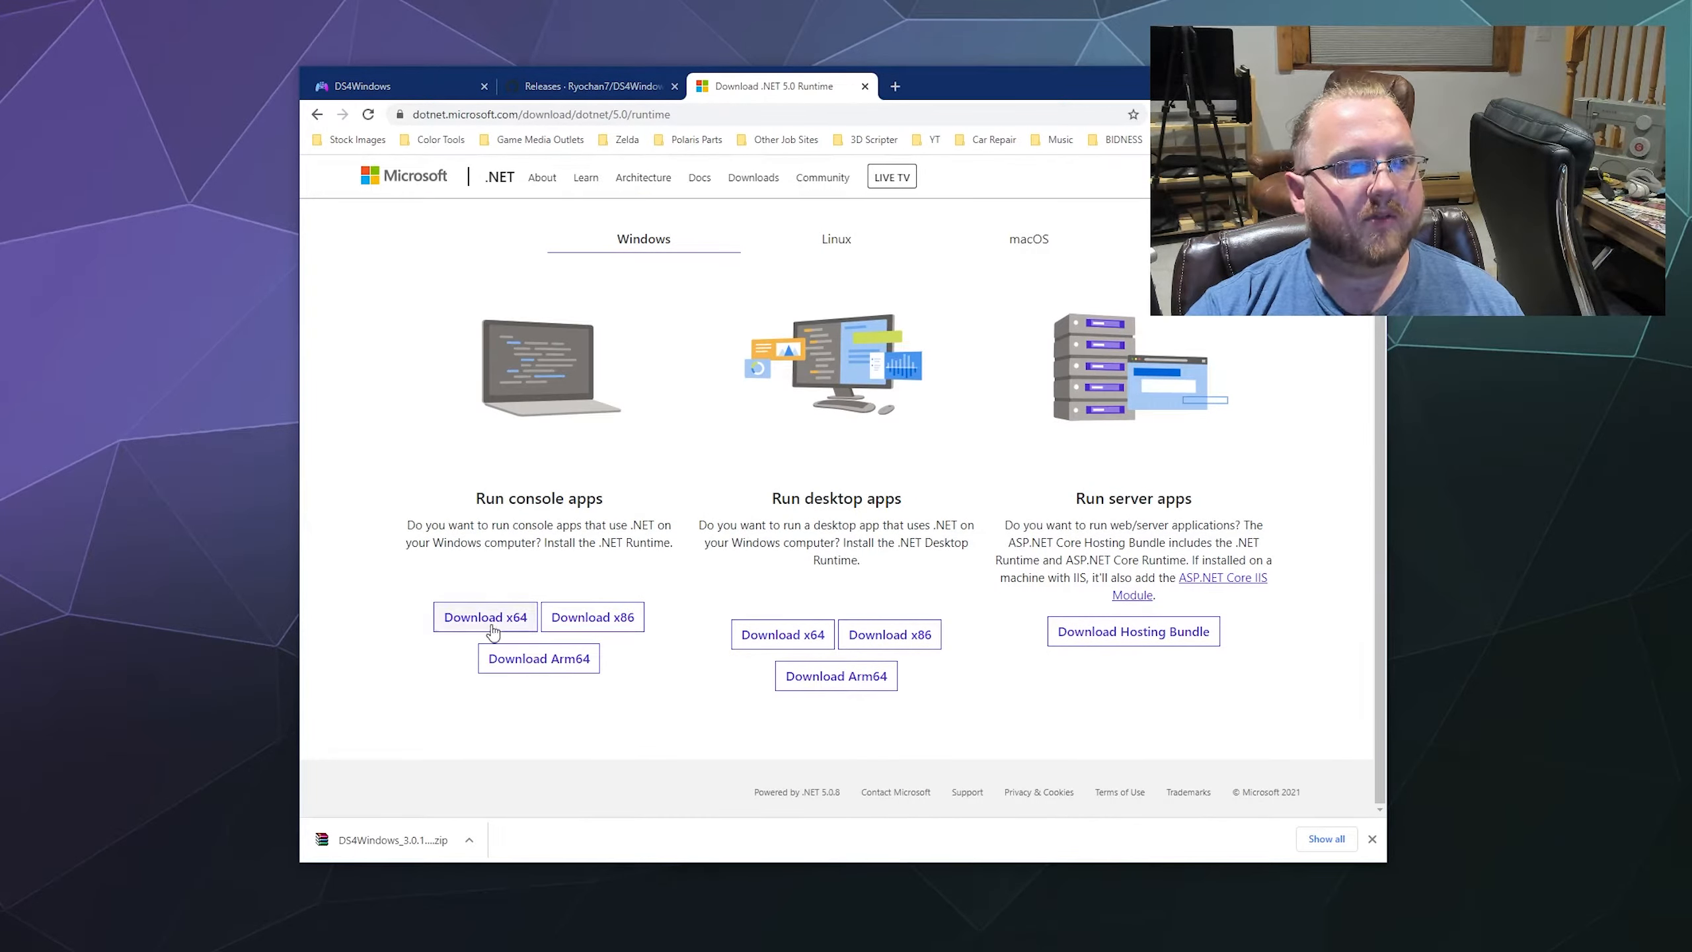
mouse_move(497, 629)
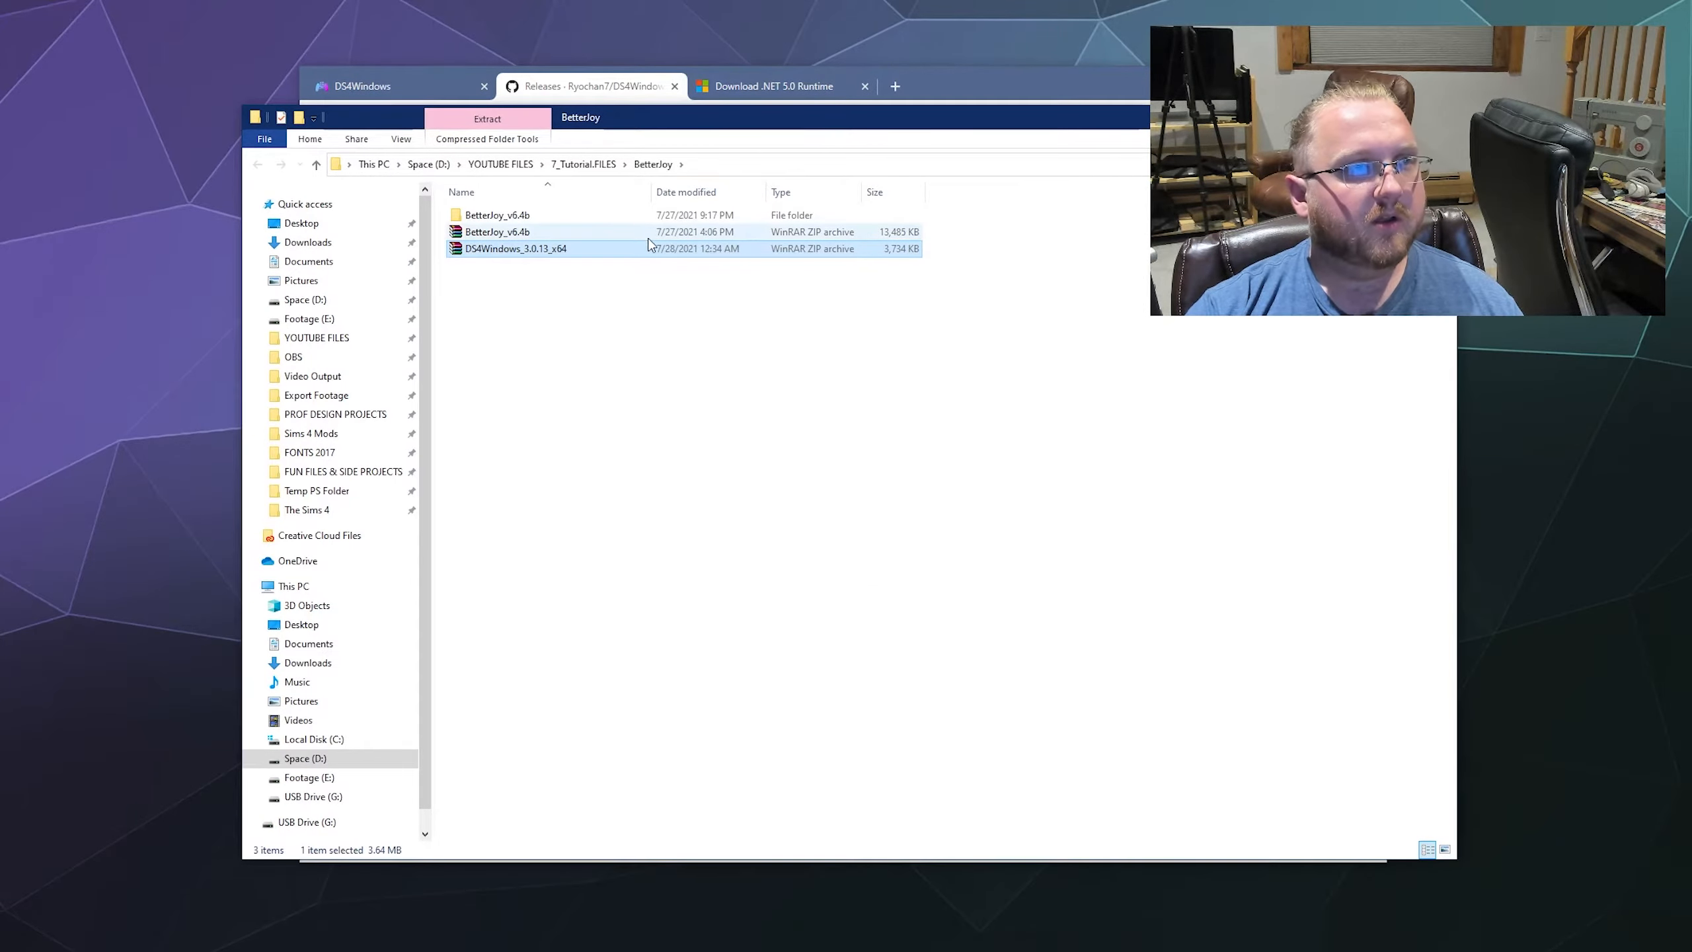
- Extract the DS4Windows 3.0.13 zip and launch DS4Windows.exe from the extracted folder
right_click(515, 249)
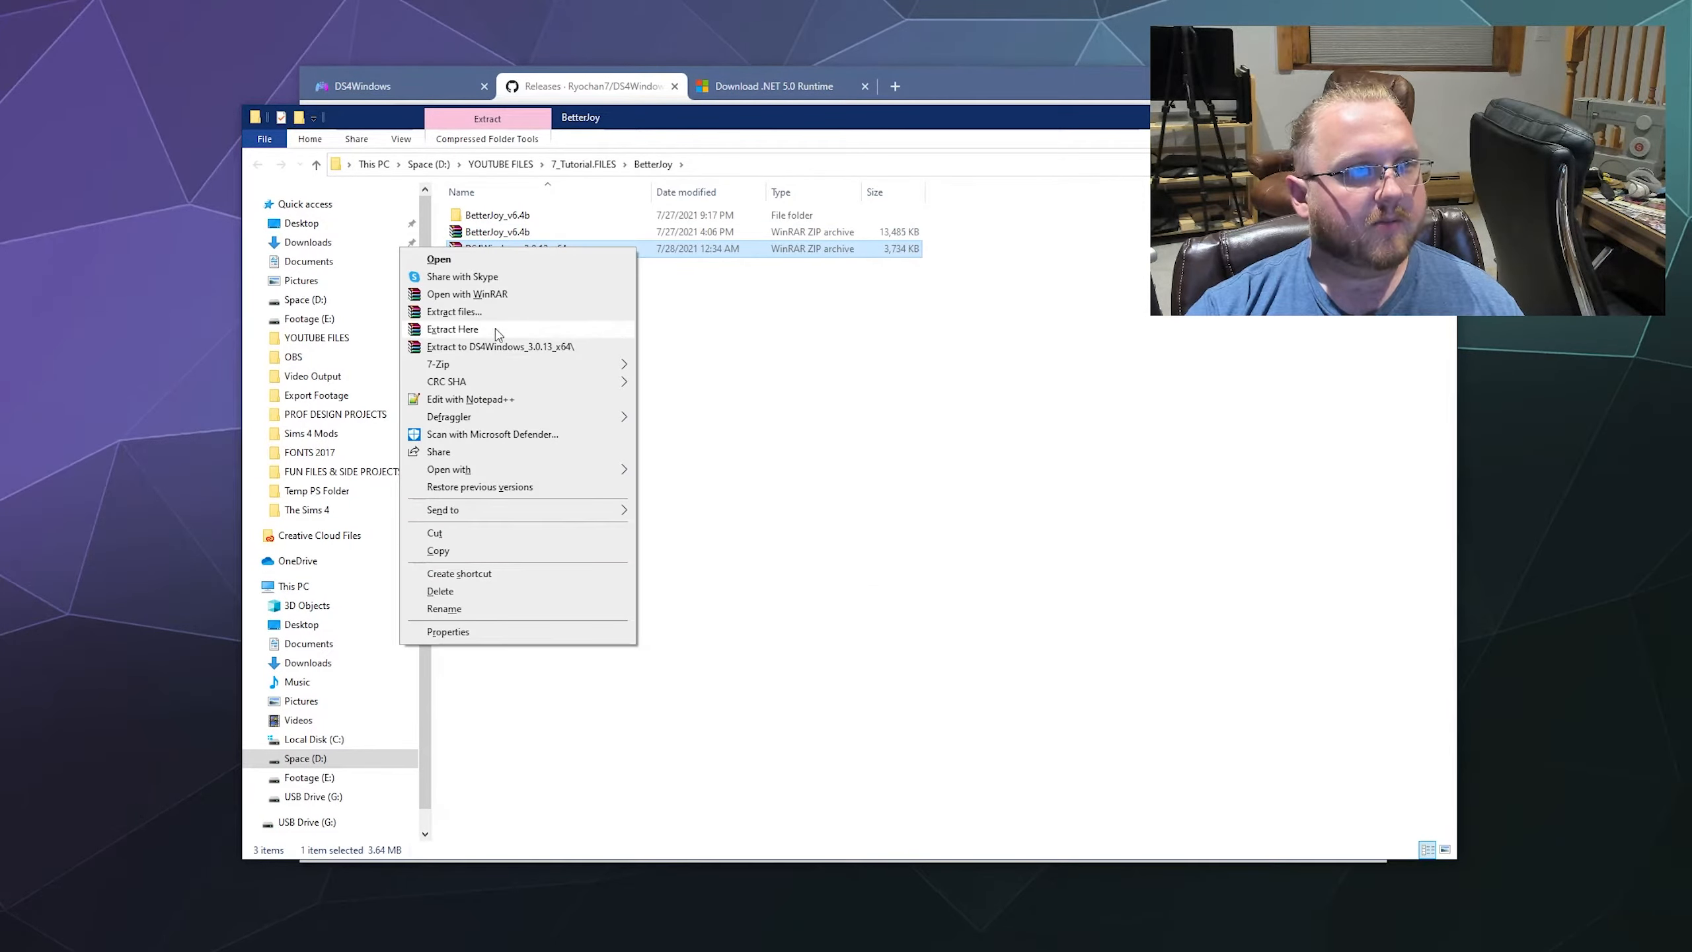
mouse_move(522, 339)
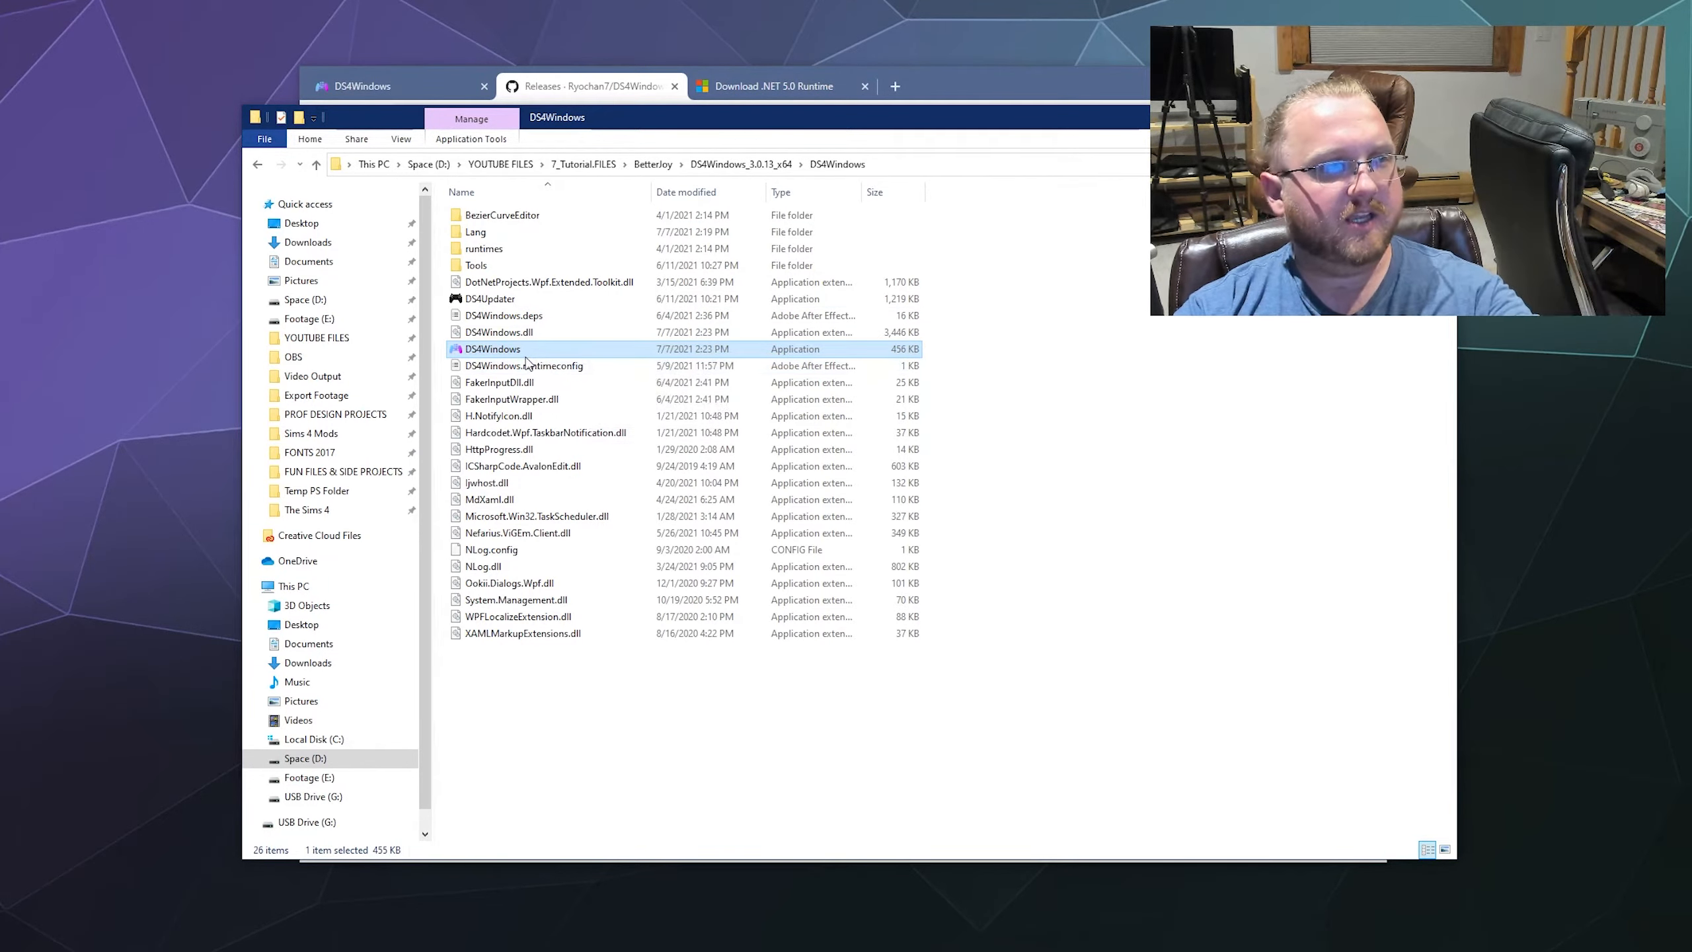
mouse_move(484, 365)
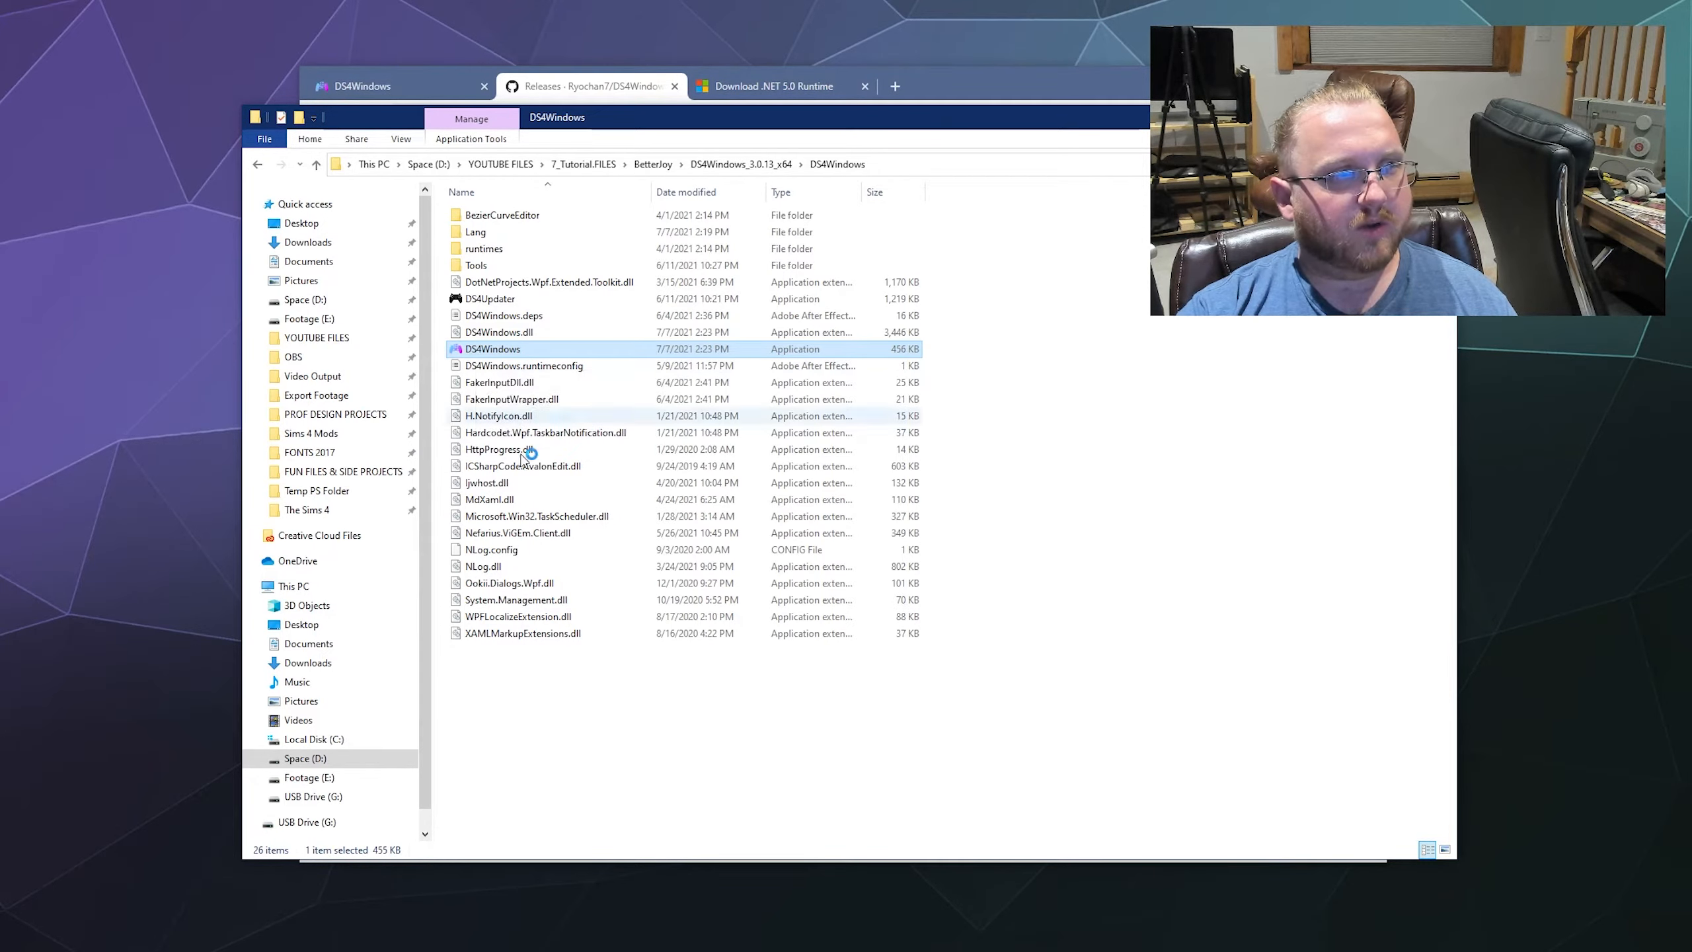
double_click(491, 349)
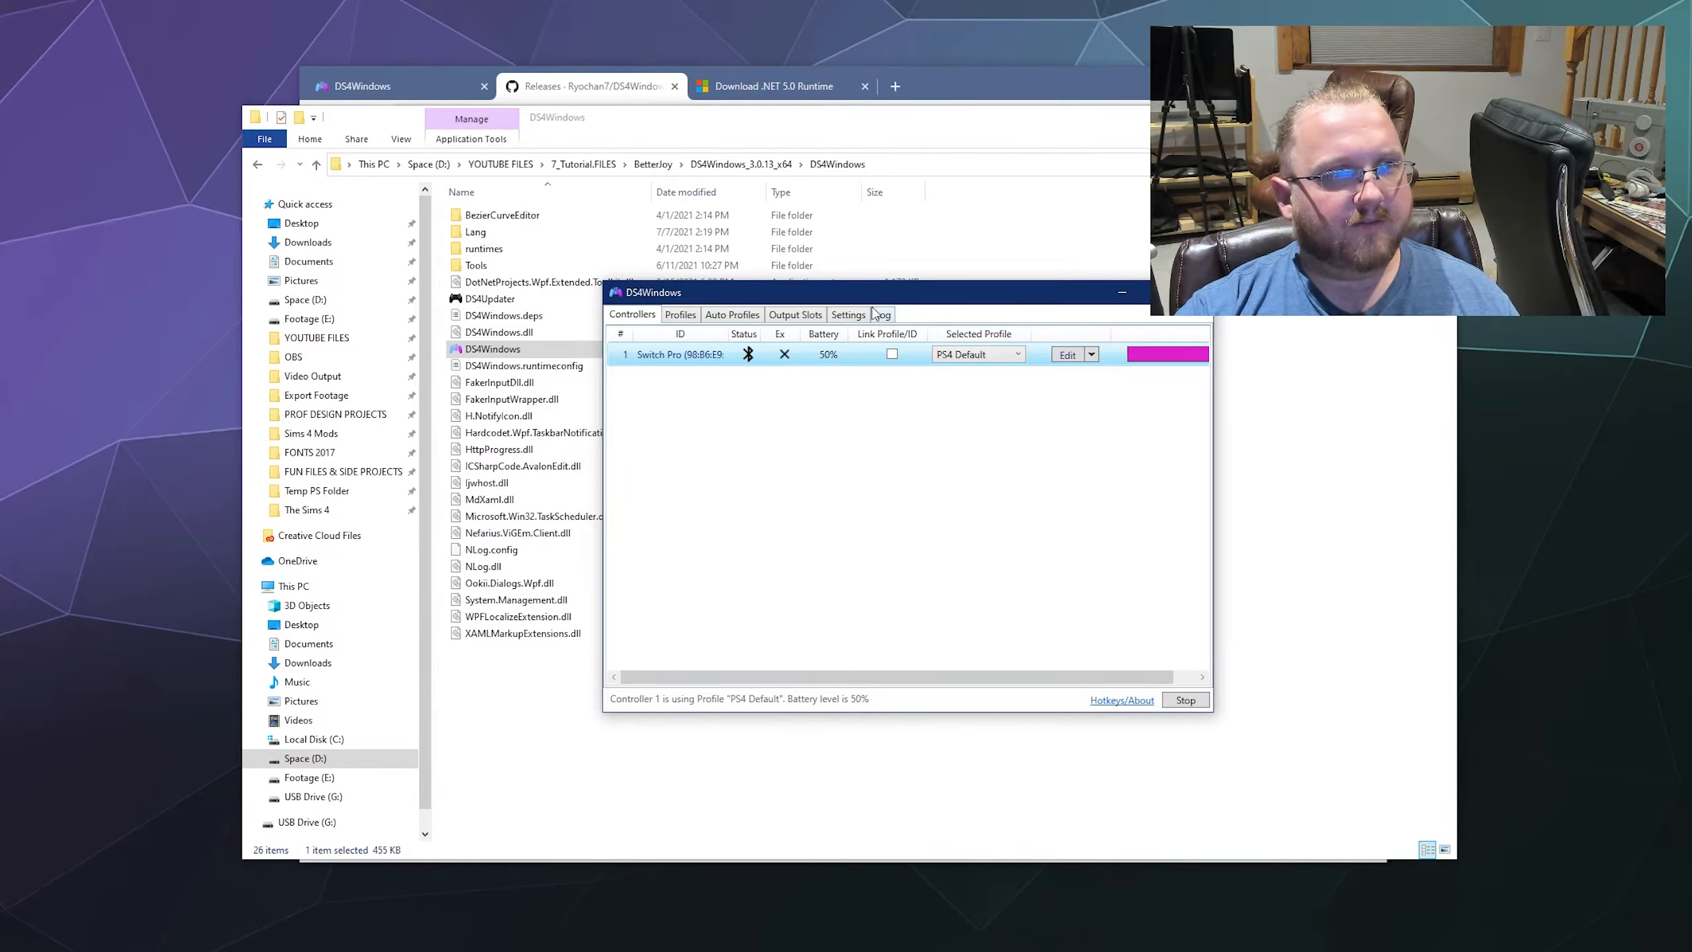
- View the Welcome to DS4Windows guide with the ViGEmBus and HidHide driver steps
click(847, 315)
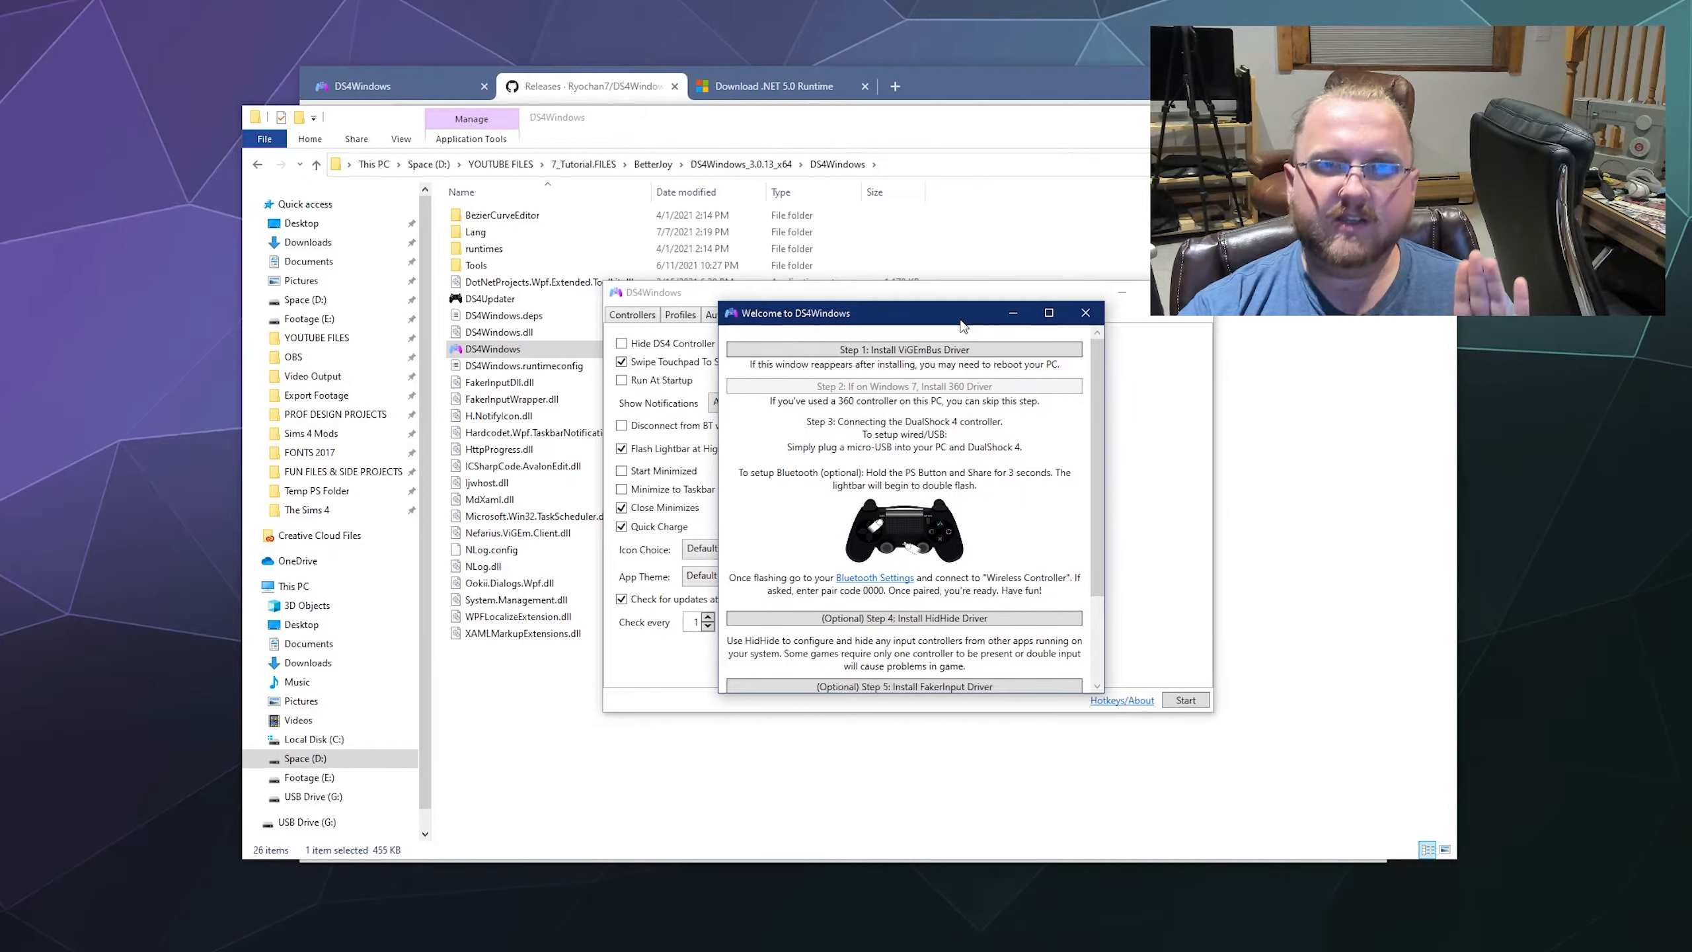
mouse_move(945, 460)
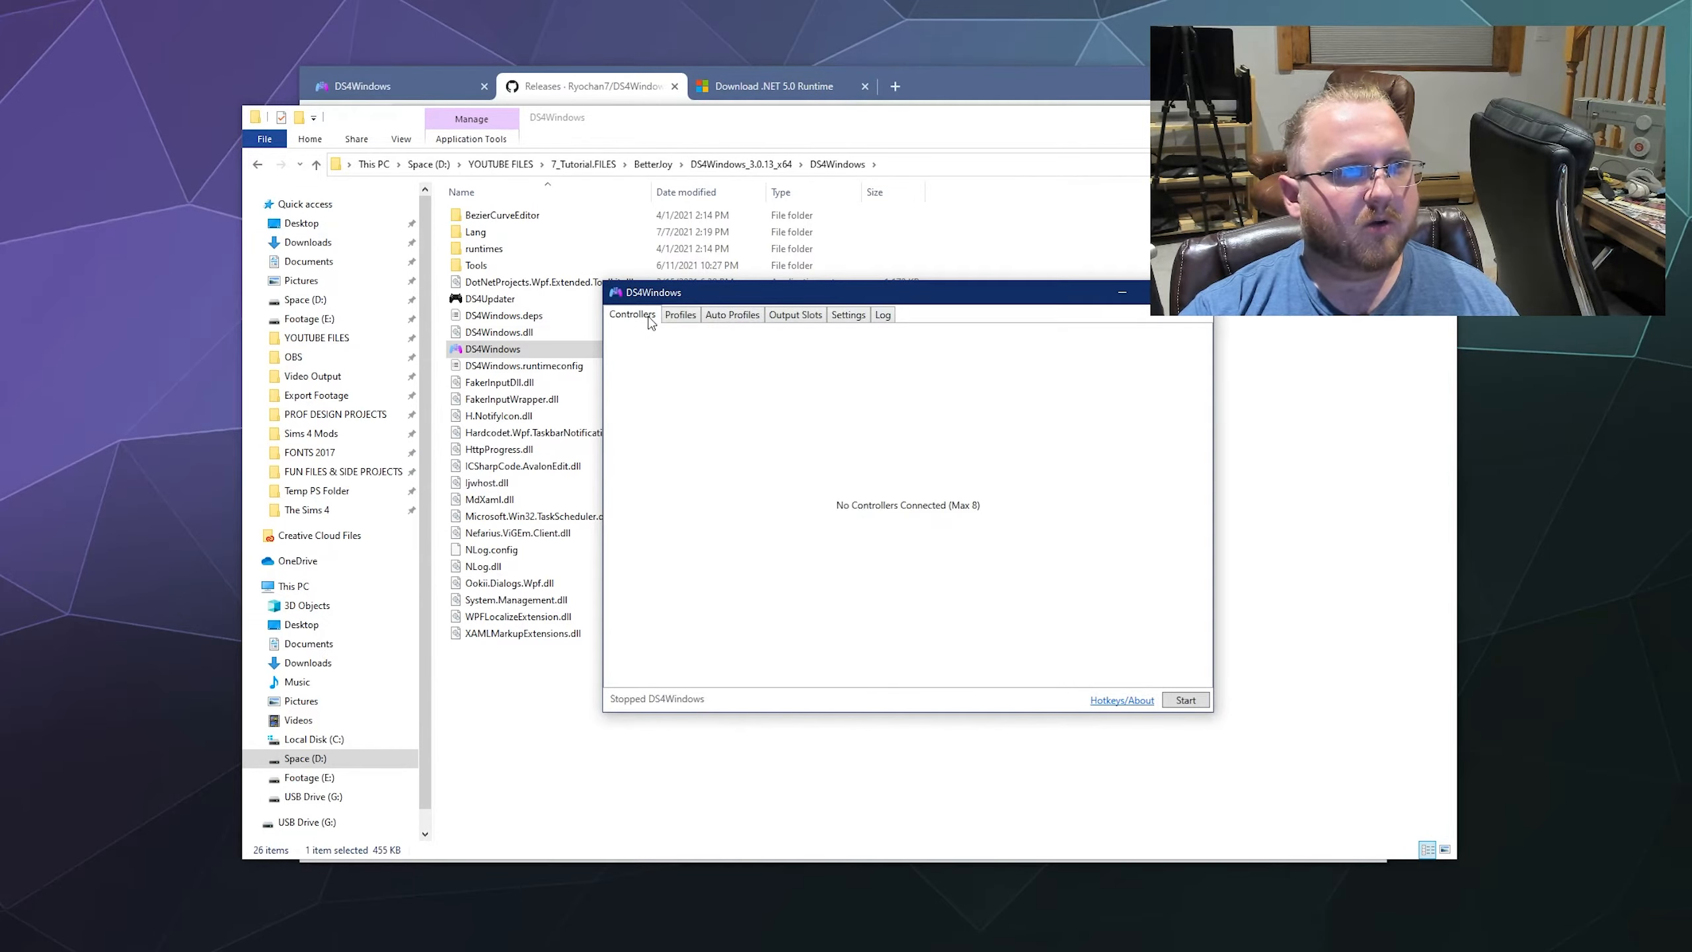
- Start DS4Windows so Switch Pro runs over Bluetooth on the PS4 Default profile
click(1186, 699)
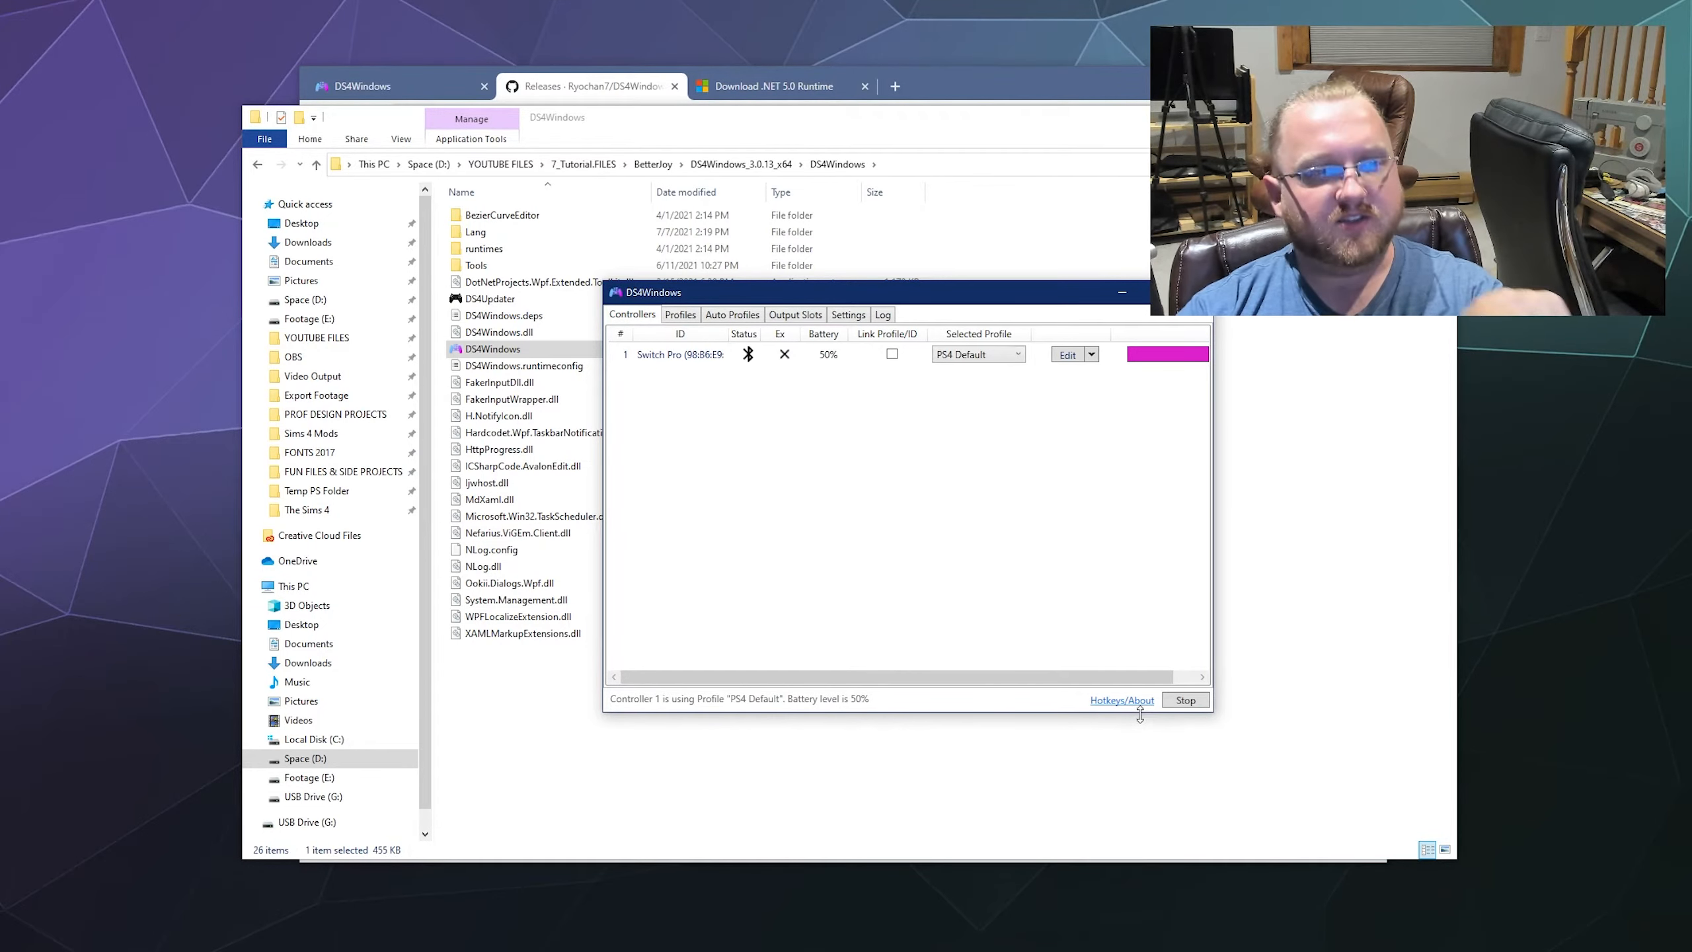
mouse_move(906, 533)
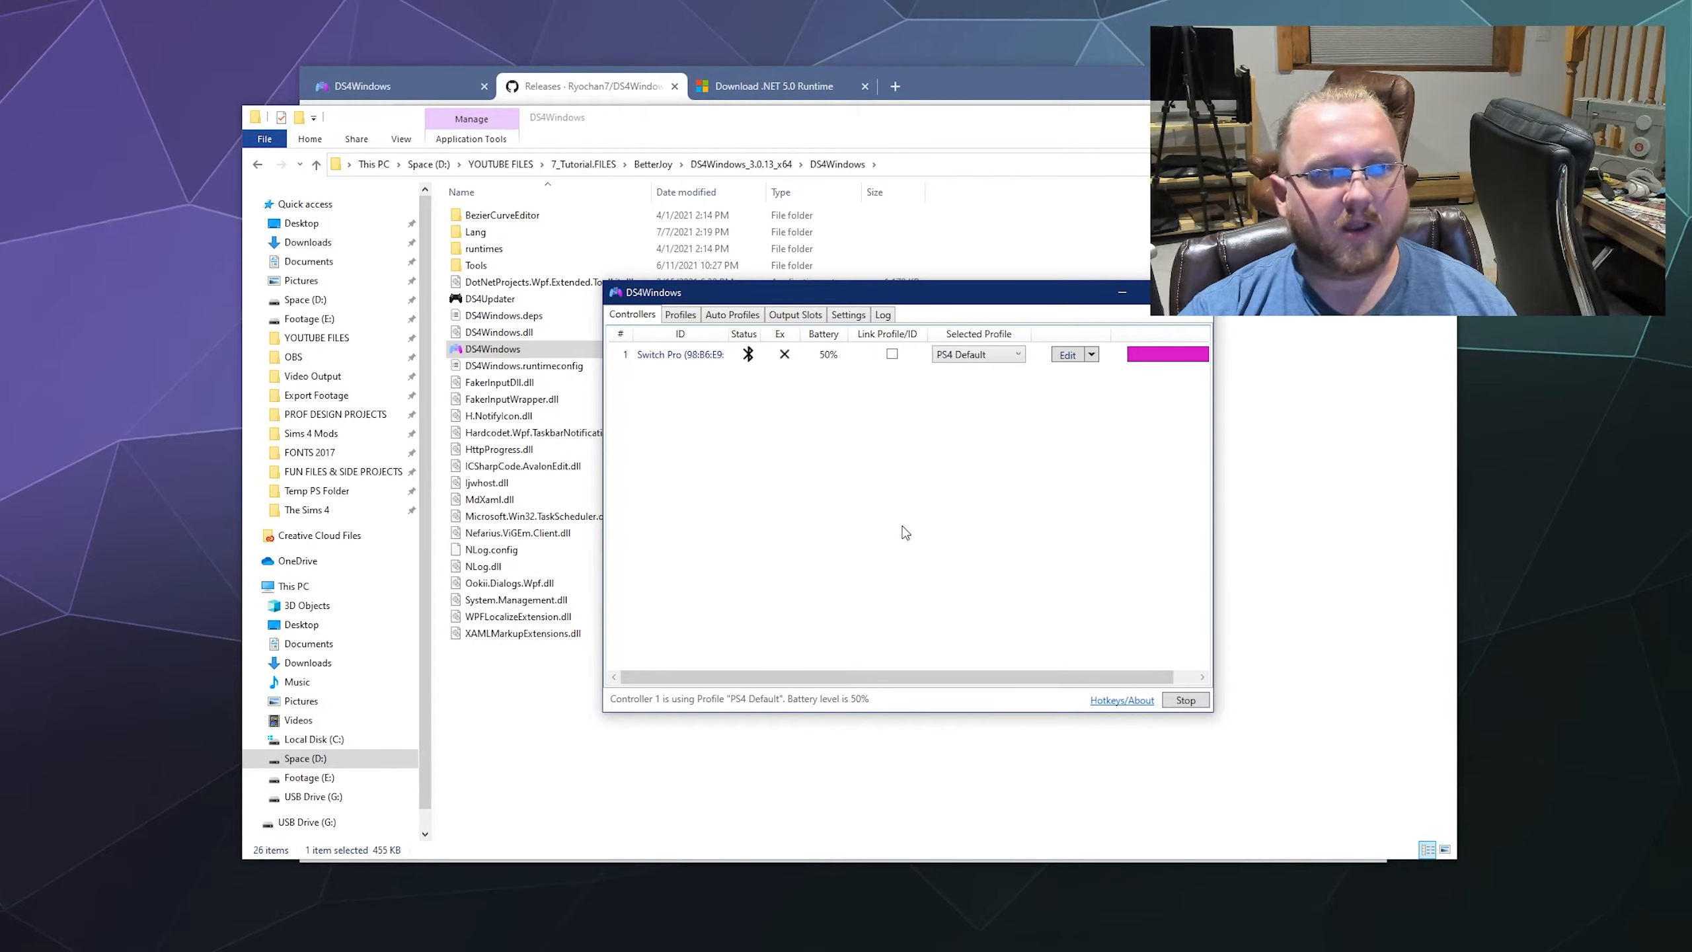
mouse_move(809, 506)
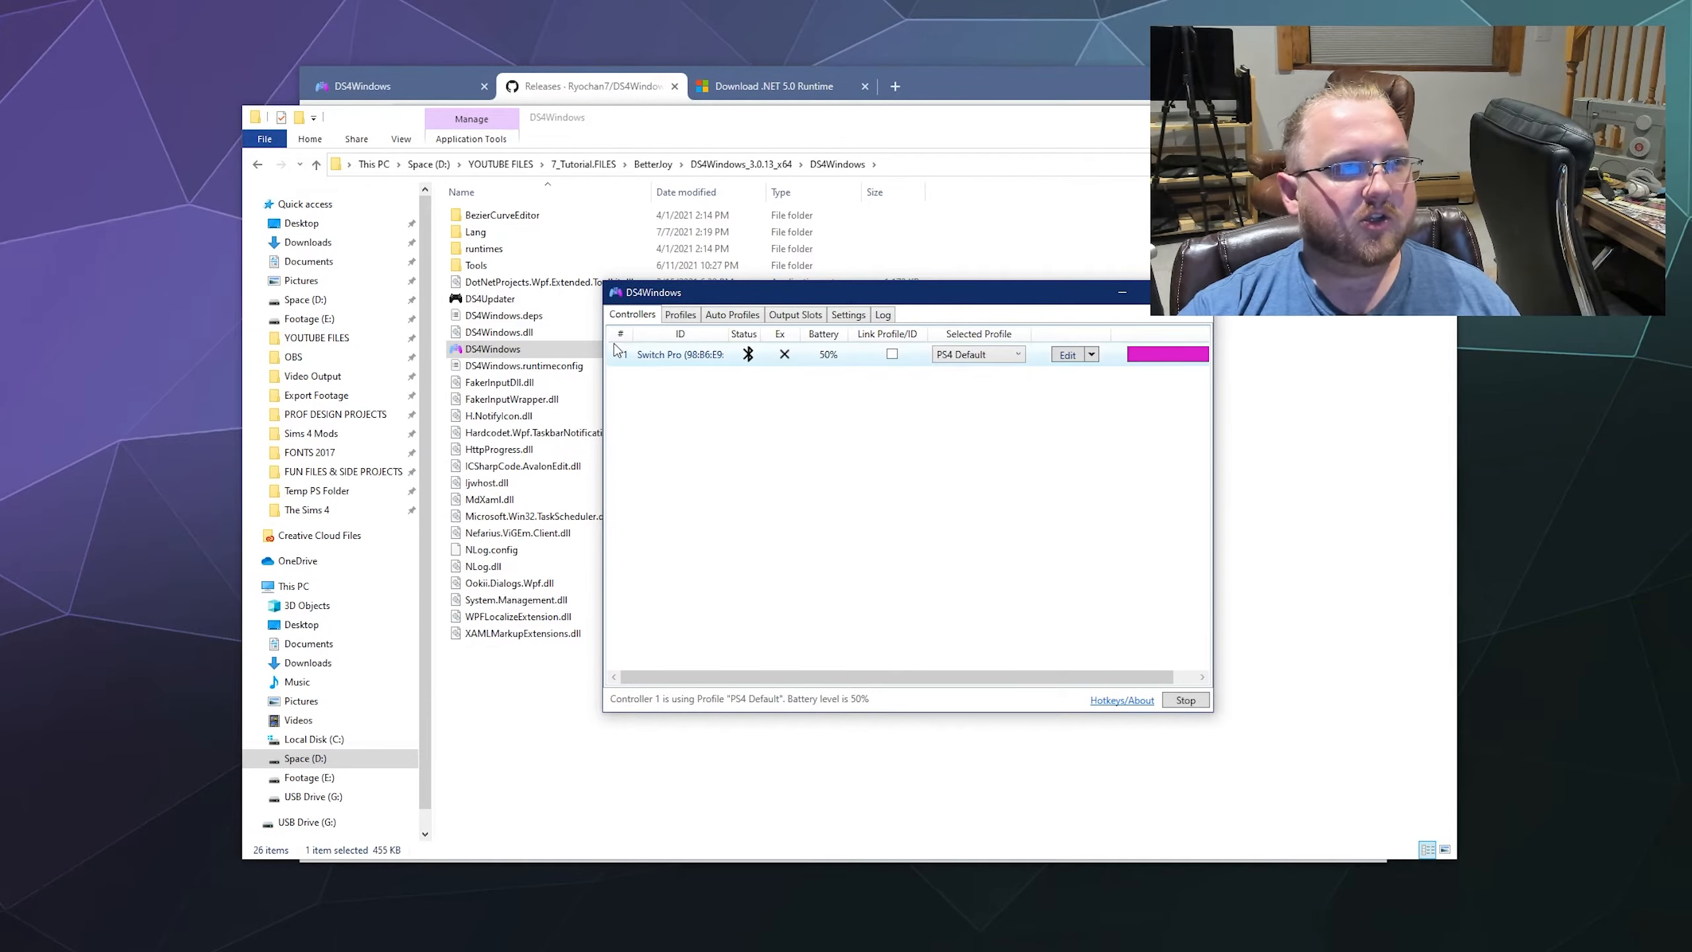
mouse_move(894, 377)
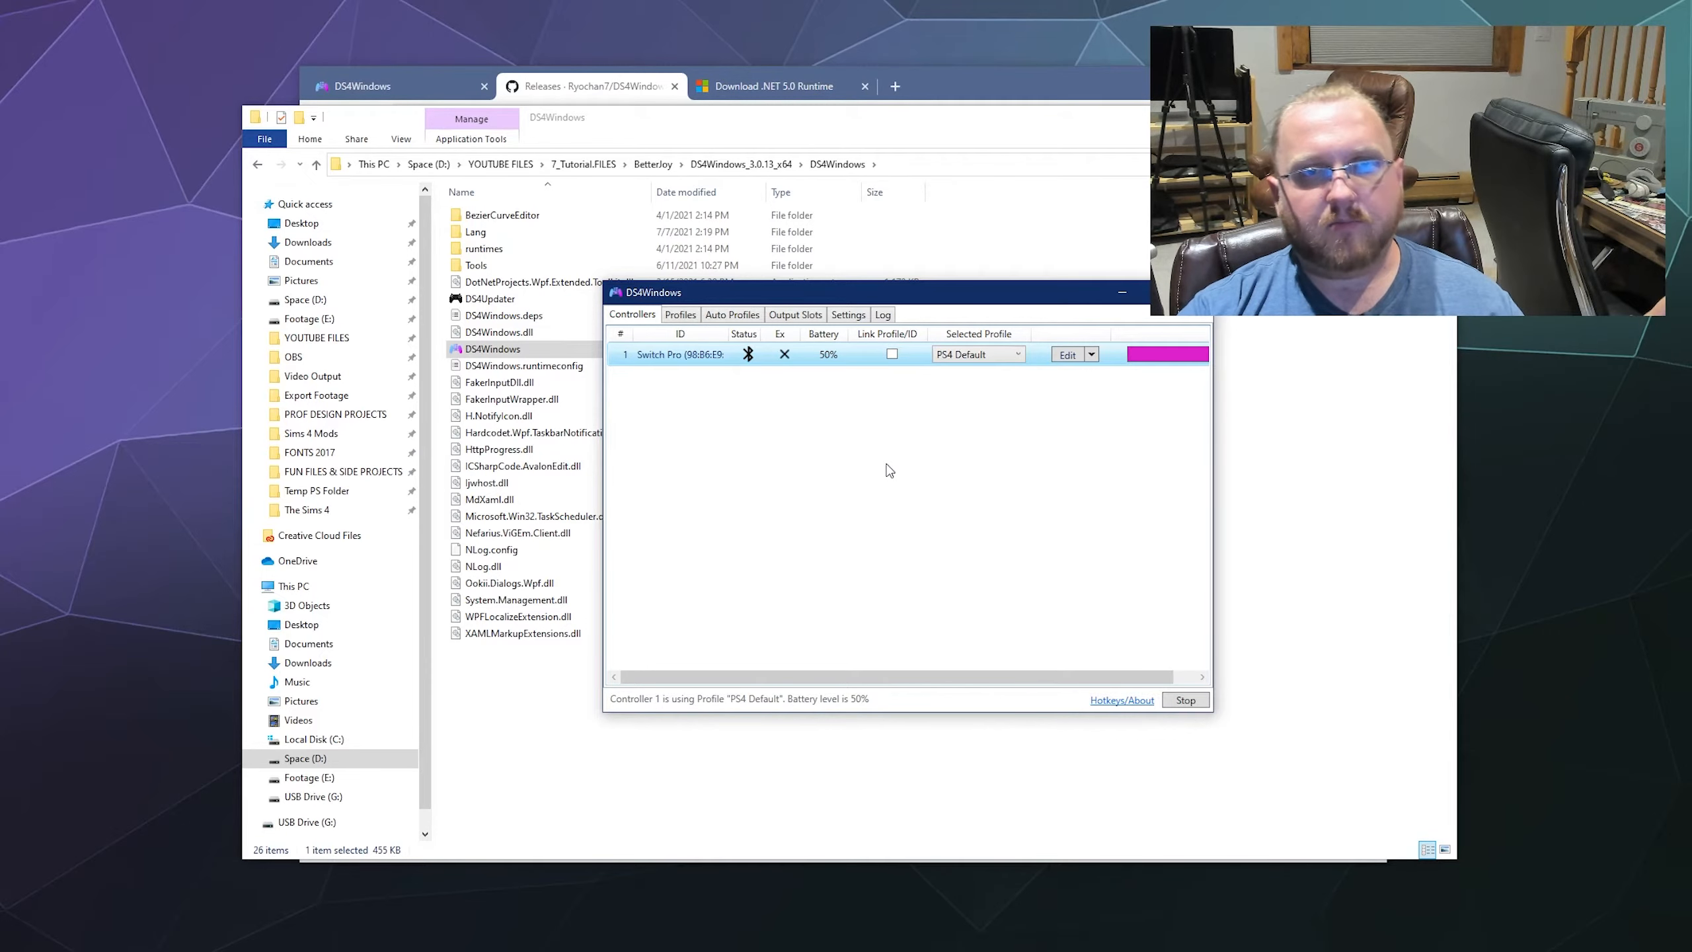
mouse_move(990, 399)
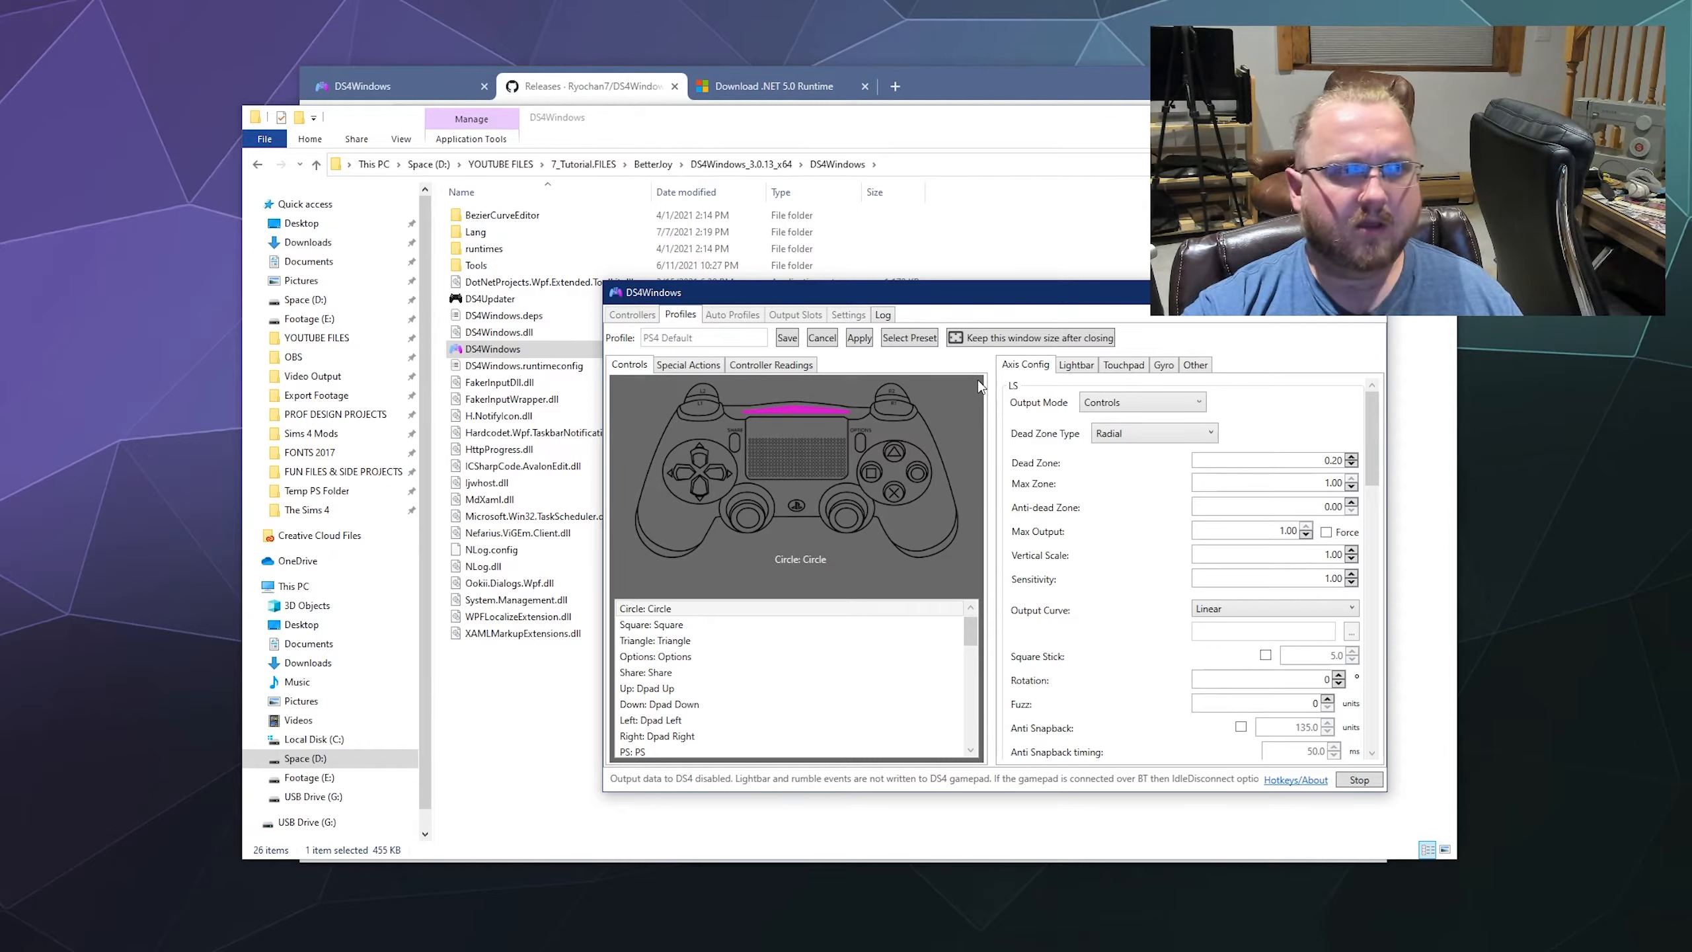
click(631, 315)
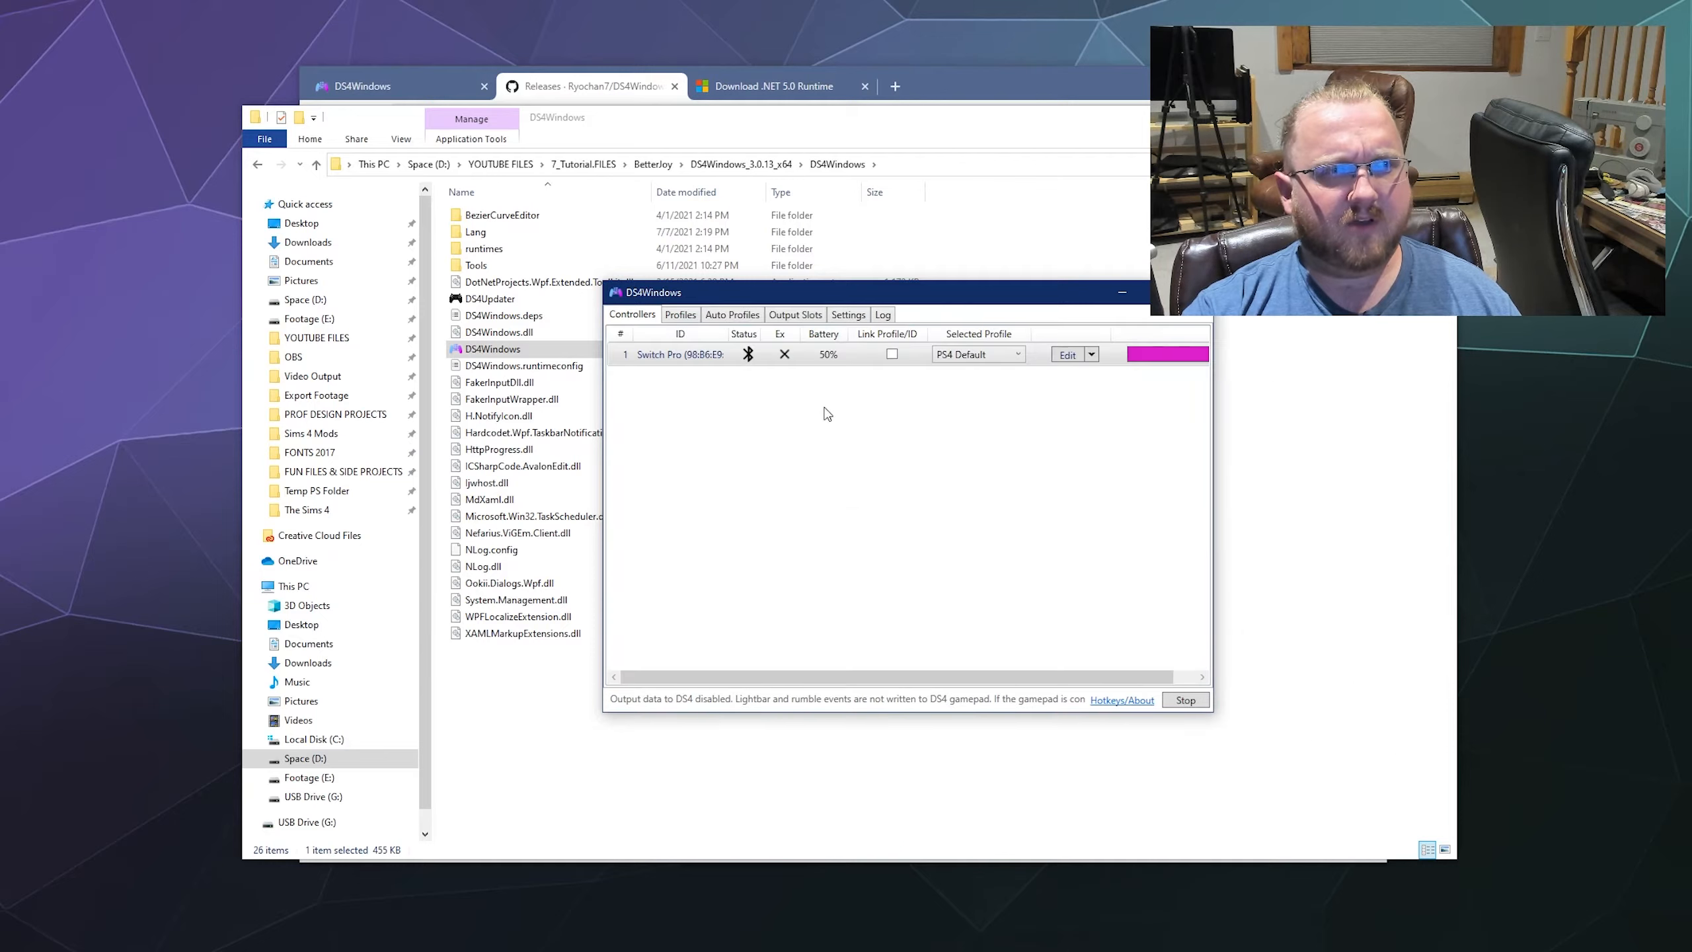
mouse_move(867, 460)
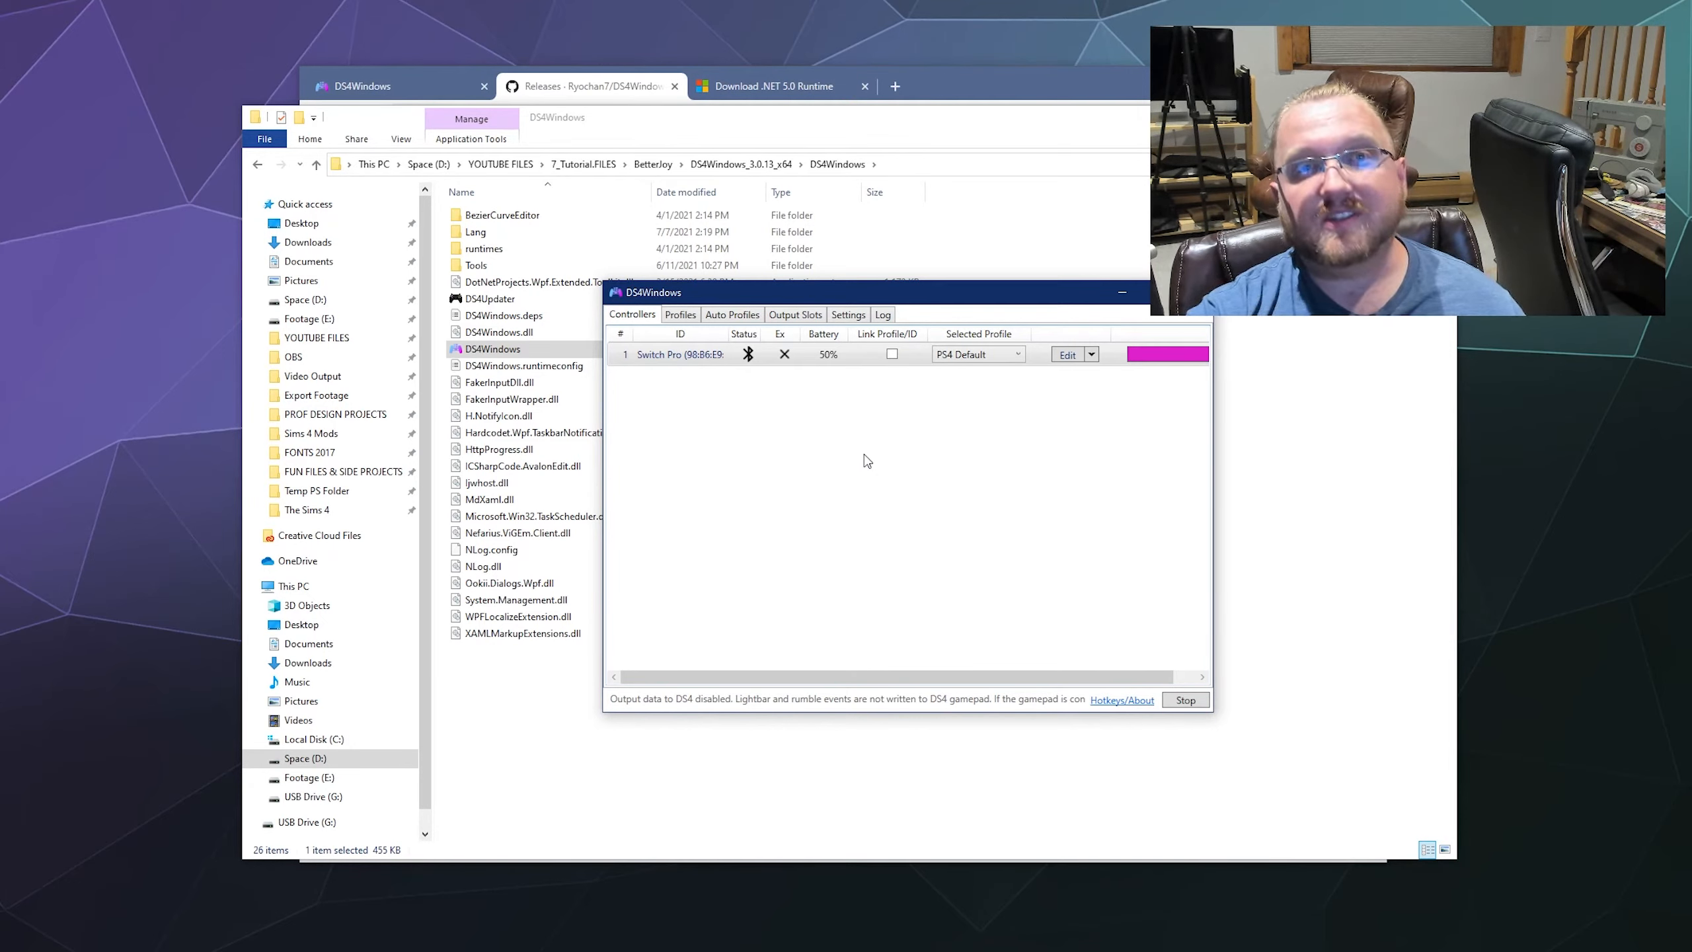
mouse_move(900, 515)
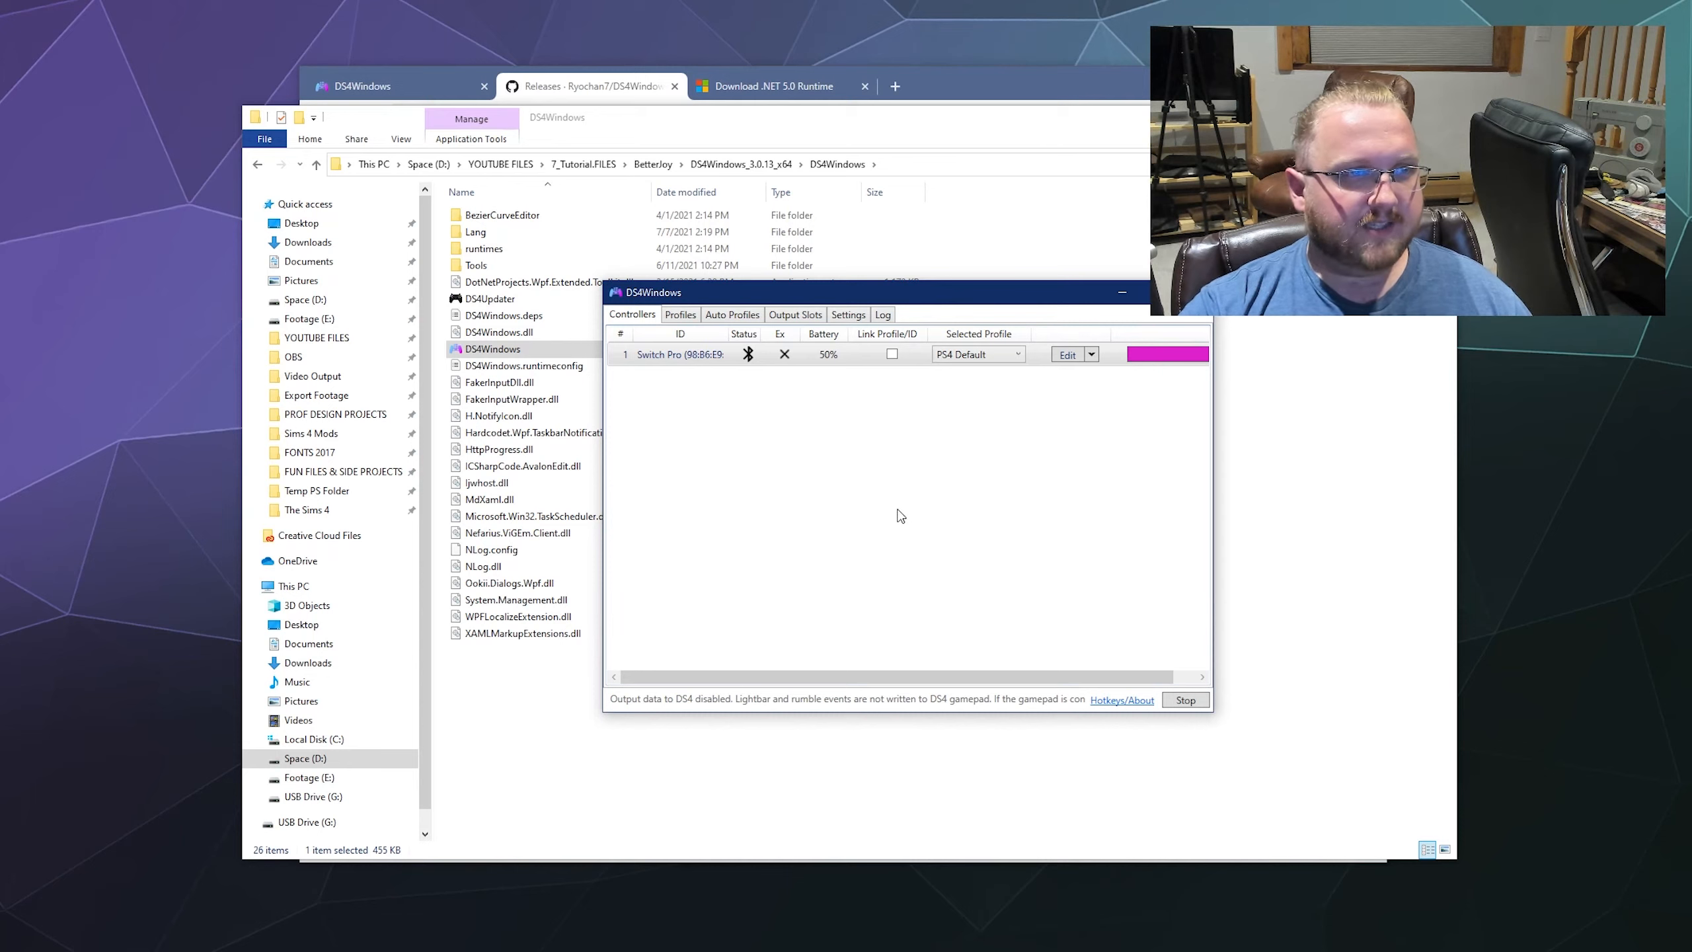
mouse_move(912, 515)
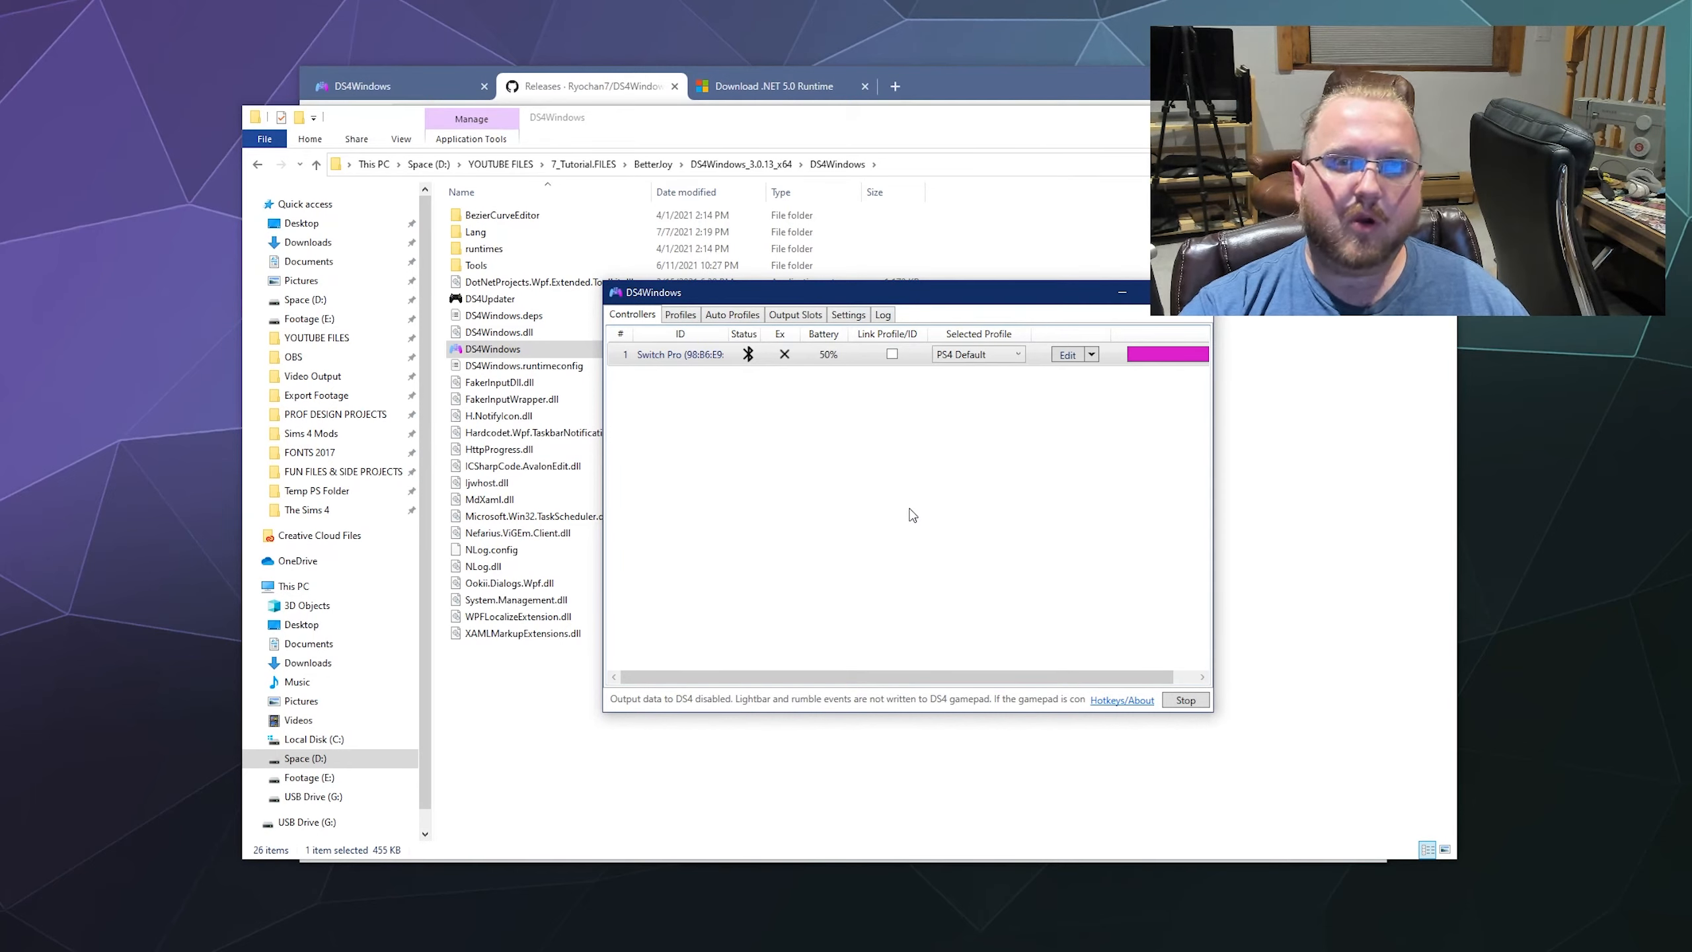